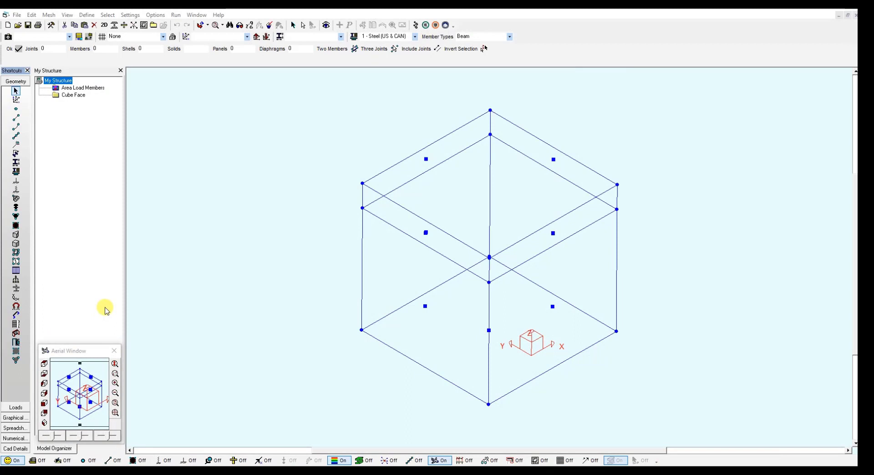
{"action": "mouse_move", "coordinate": [111, 310]}
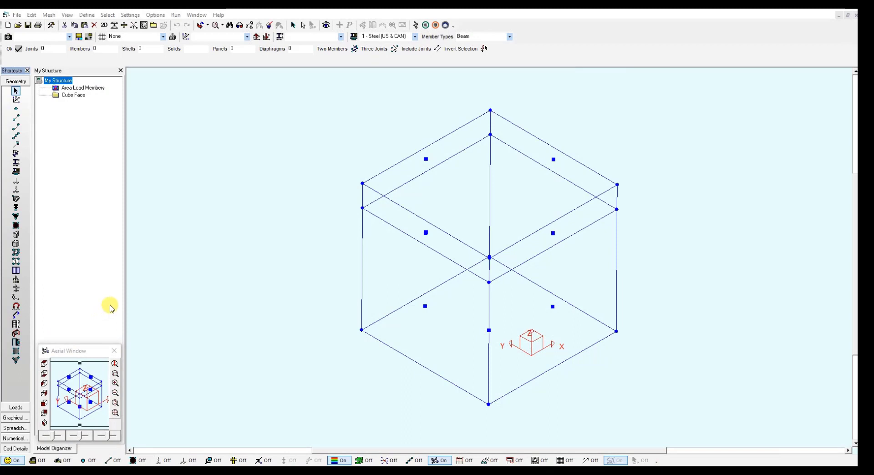
{"action": "mouse_move", "coordinate": [310, 233]}
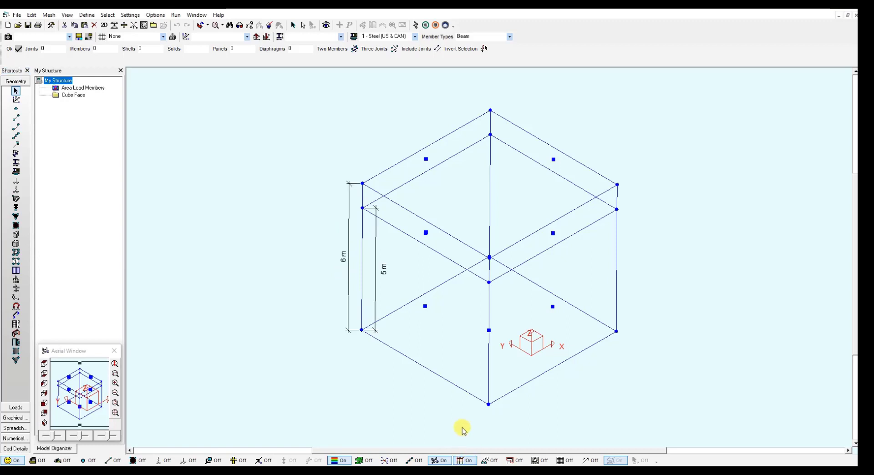
{"action": "mouse_move", "coordinate": [352, 202]}
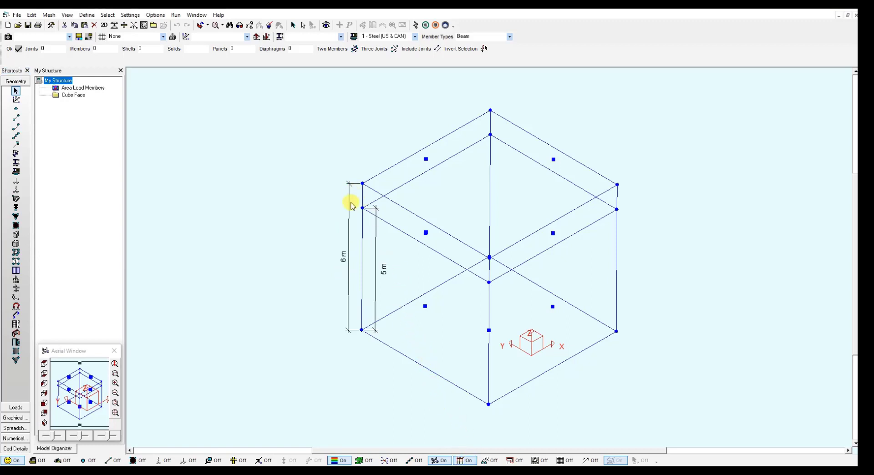
{"action": "mouse_move", "coordinate": [355, 282]}
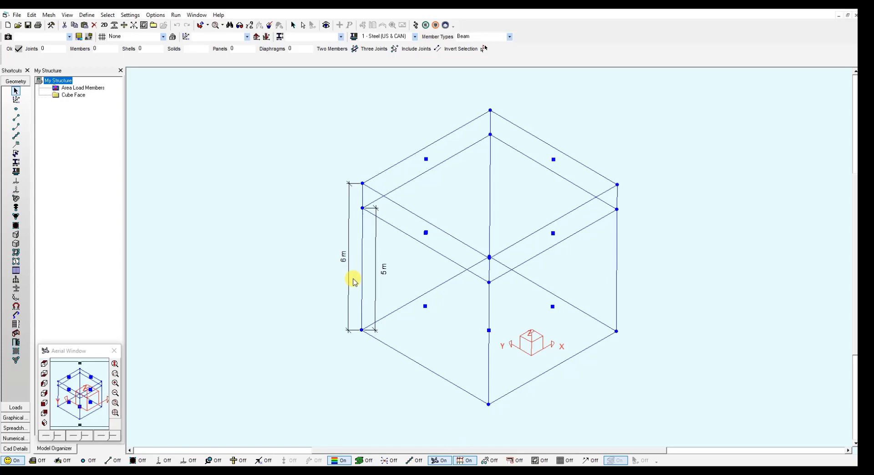
{"action": "mouse_move", "coordinate": [379, 240]}
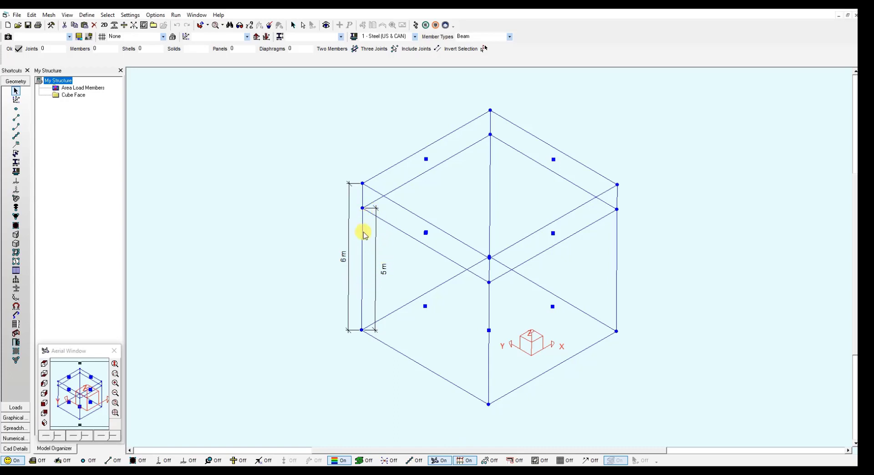
{"action": "mouse_move", "coordinate": [397, 281]}
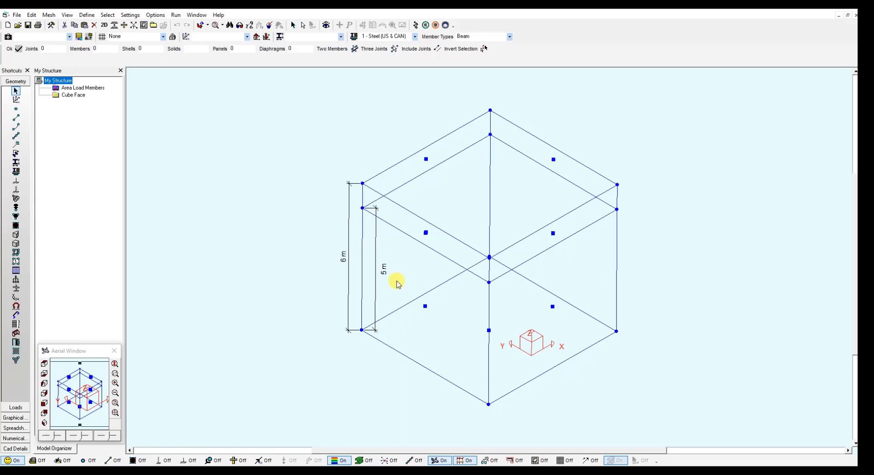
{"action": "mouse_move", "coordinate": [422, 236]}
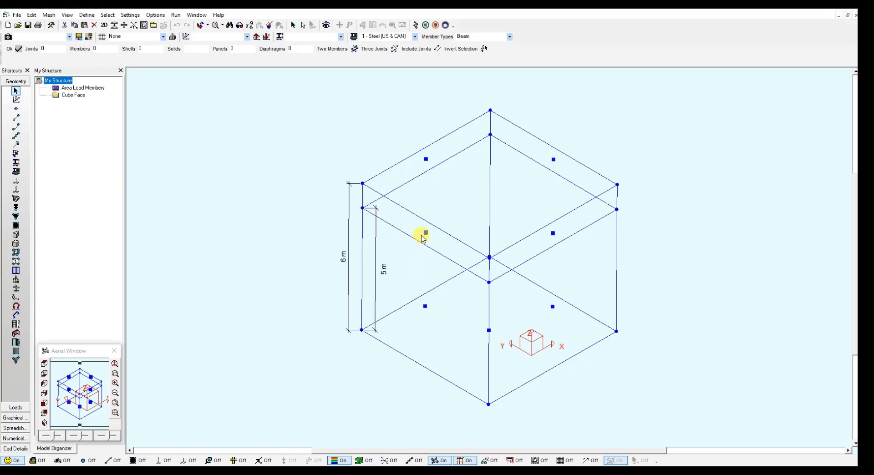
- Isolate the Cube Face group under the Hydrostatic Load case and start a panel pressure load
{"action": "left_click", "coordinate": [465, 460]}
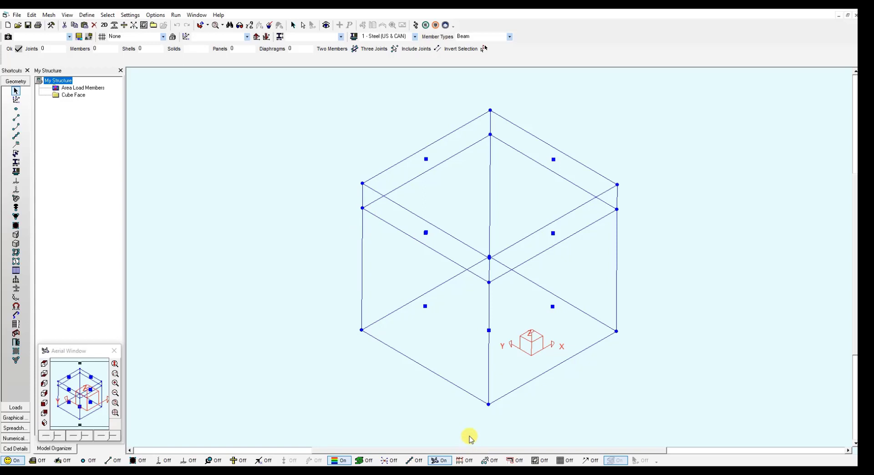
{"action": "mouse_move", "coordinate": [404, 310]}
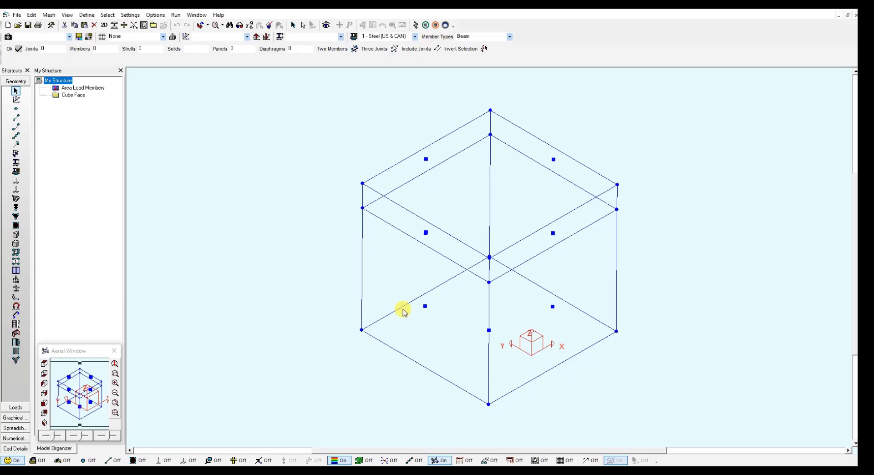
{"action": "mouse_move", "coordinate": [316, 240]}
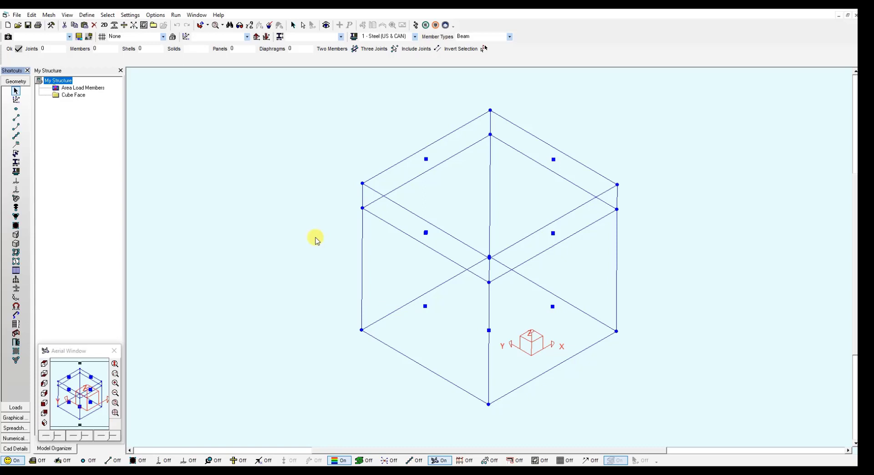
{"action": "mouse_move", "coordinate": [50, 395]}
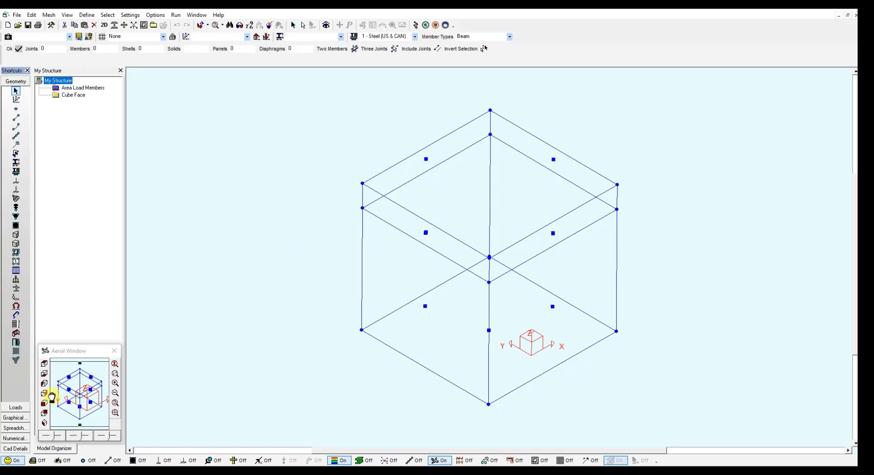
{"action": "left_click", "coordinate": [15, 91]}
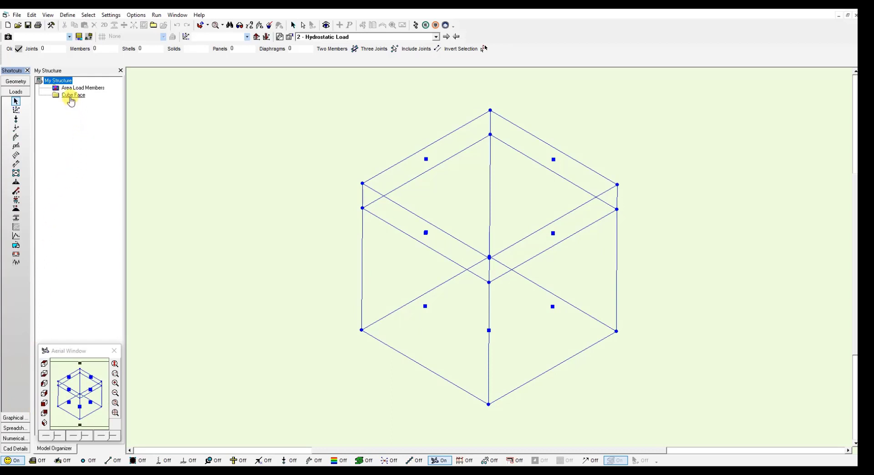
{"action": "left_click", "coordinate": [72, 95]}
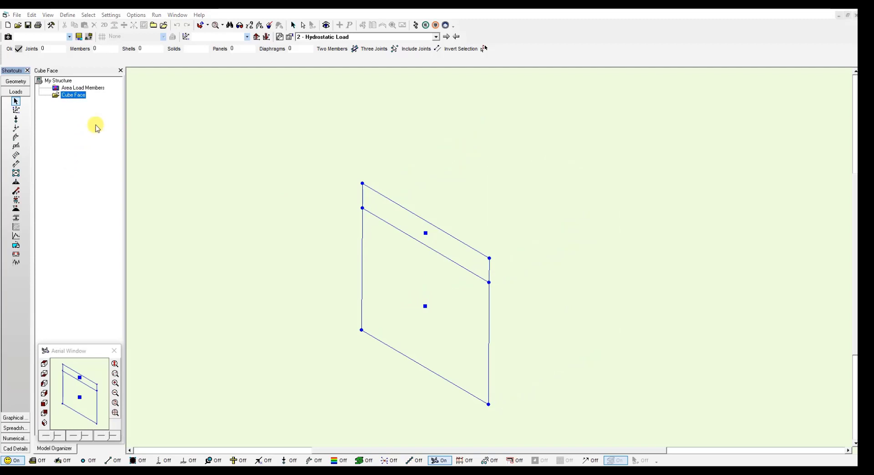
{"action": "left_click", "coordinate": [15, 173]}
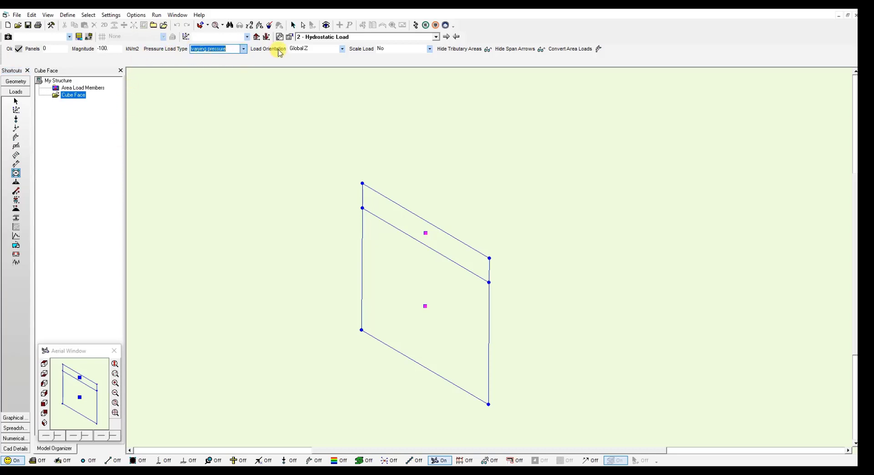
{"action": "mouse_move", "coordinate": [340, 53]}
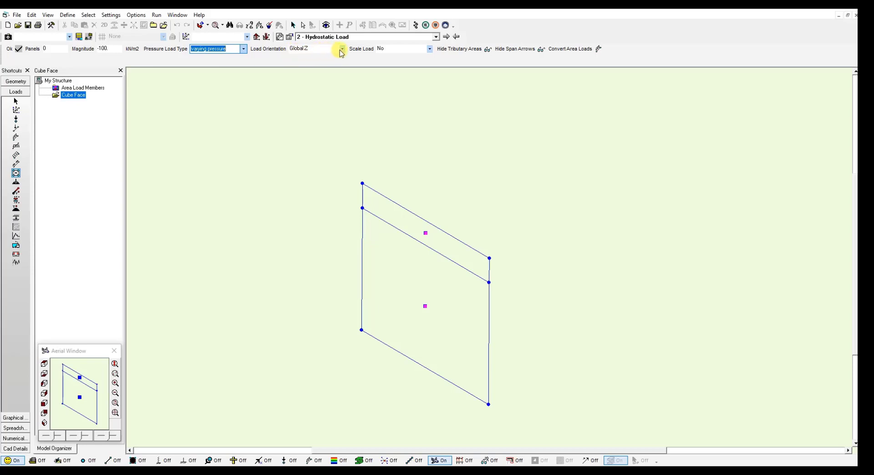
- Orient the panel pressure load along local z
{"action": "left_click", "coordinate": [341, 48]}
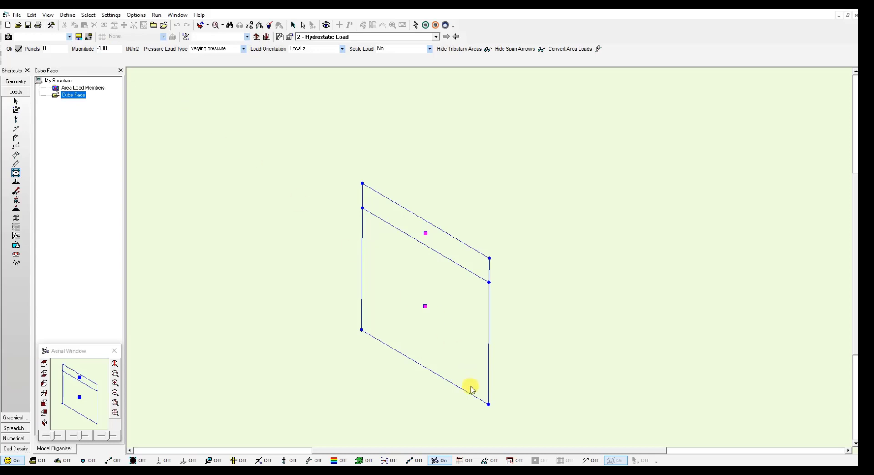
{"action": "mouse_move", "coordinate": [486, 401]}
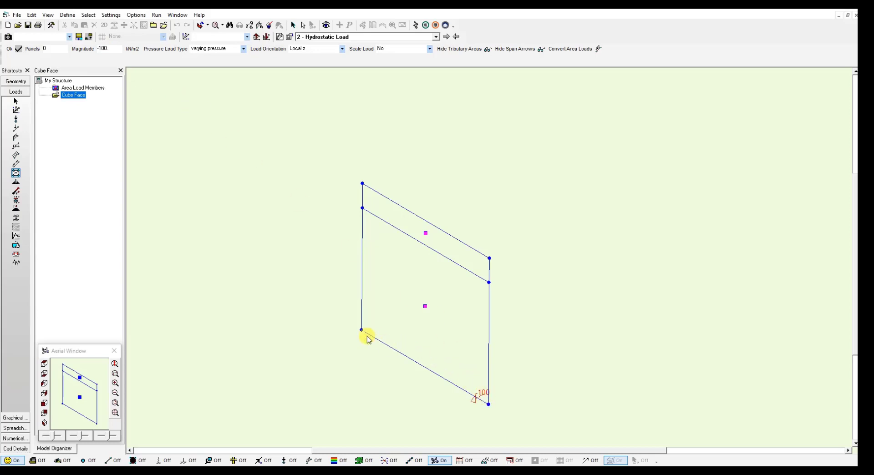
{"action": "mouse_move", "coordinate": [365, 329]}
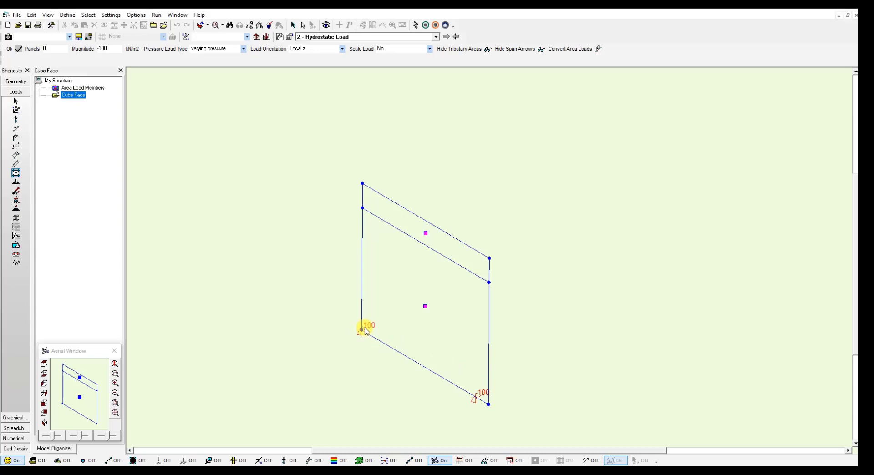
{"action": "mouse_move", "coordinate": [483, 387]}
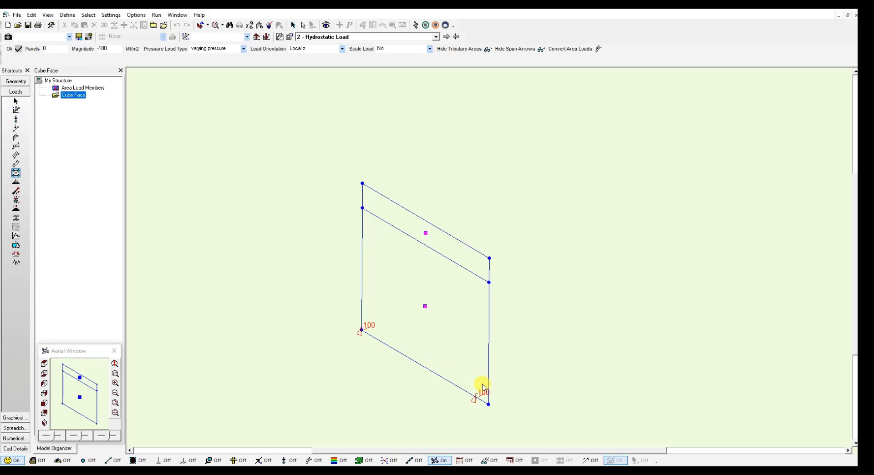
{"action": "mouse_move", "coordinate": [409, 327]}
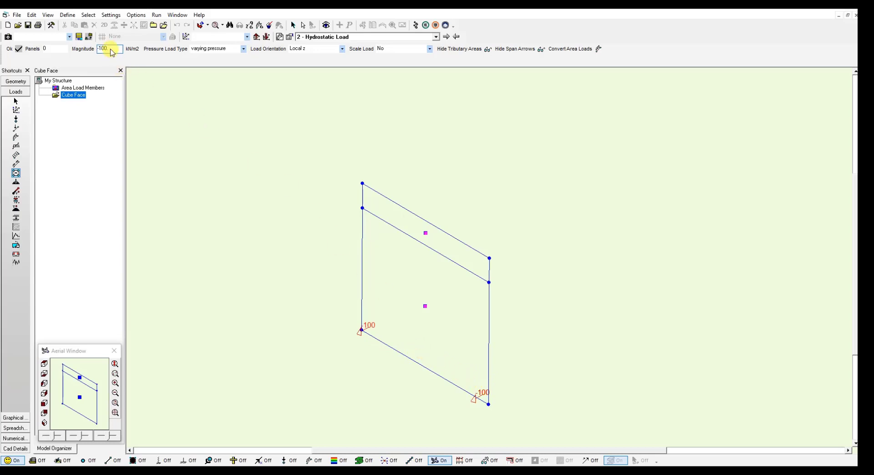
- Select the pressure magnitude field to replace 100 with the top value 0.001
{"action": "triple_click", "coordinate": [106, 49]}
{"action": "type", "text": "-0.001"}
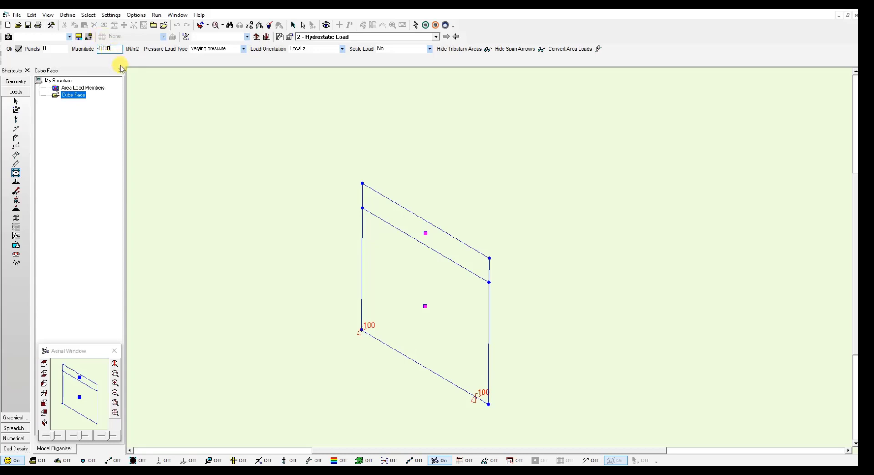
{"action": "mouse_move", "coordinate": [367, 218]}
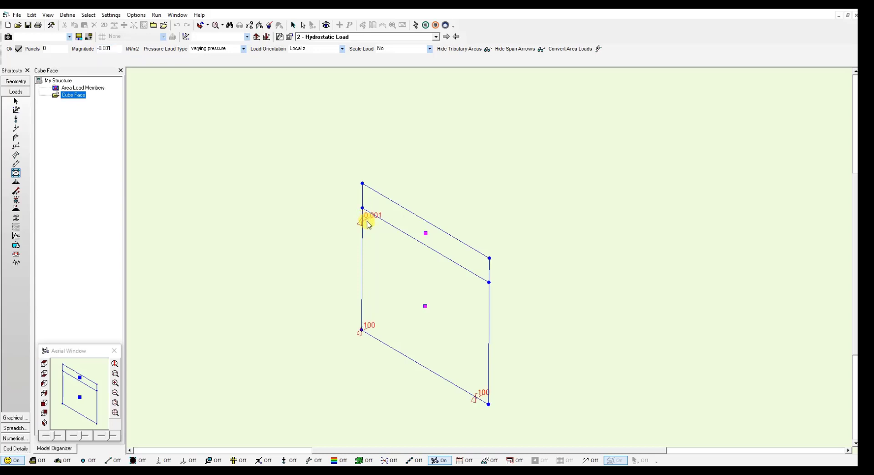
{"action": "mouse_move", "coordinate": [473, 376]}
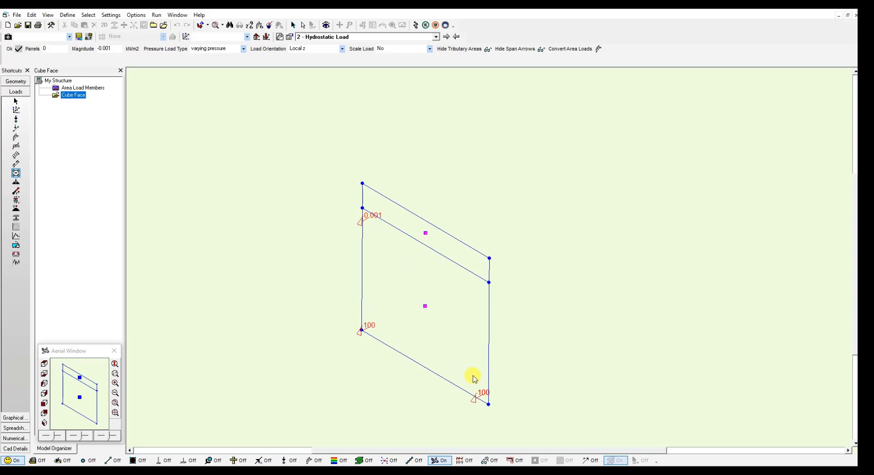
{"action": "mouse_move", "coordinate": [372, 208]}
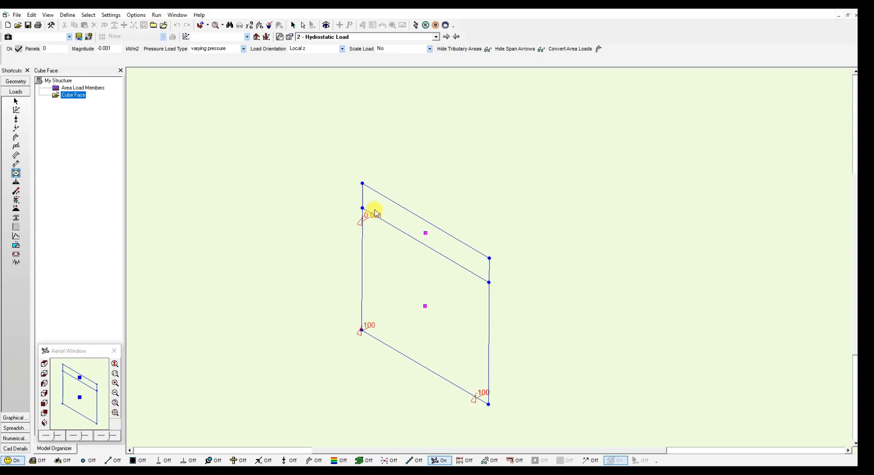
{"action": "mouse_move", "coordinate": [473, 284]}
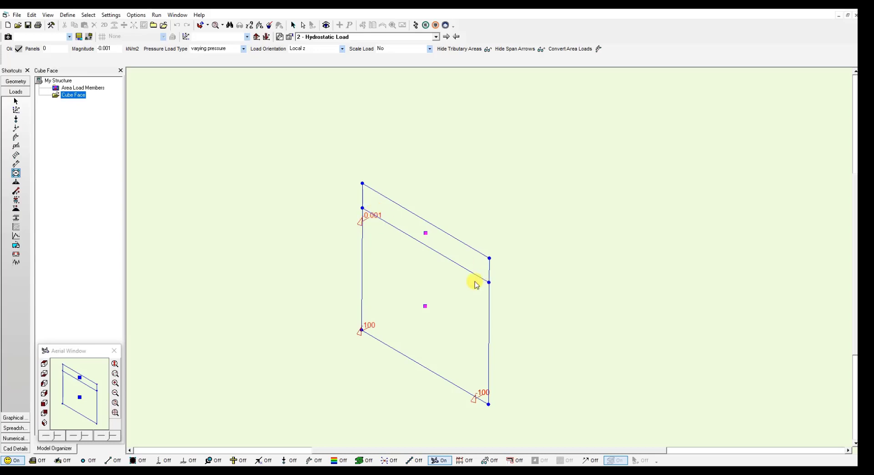
{"action": "mouse_move", "coordinate": [381, 332]}
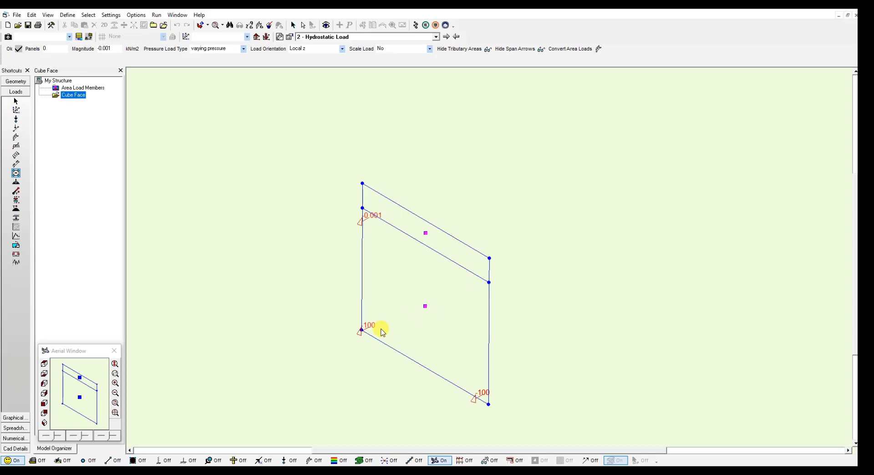
{"action": "mouse_move", "coordinate": [370, 333]}
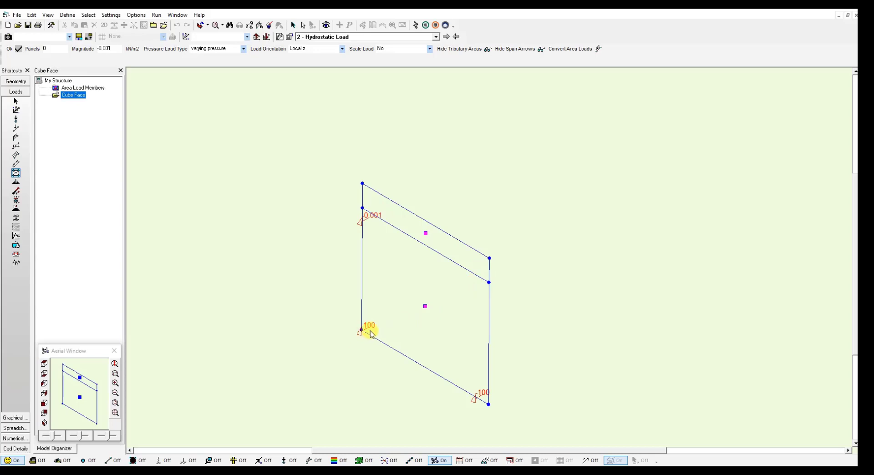
{"action": "mouse_move", "coordinate": [191, 160]}
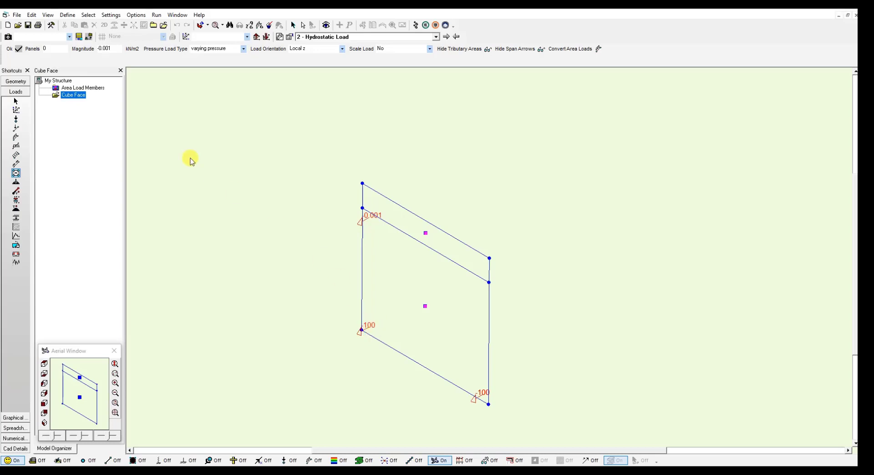
- Show the whole My Structure cube again and return to geometry editing
{"action": "left_click", "coordinate": [57, 80]}
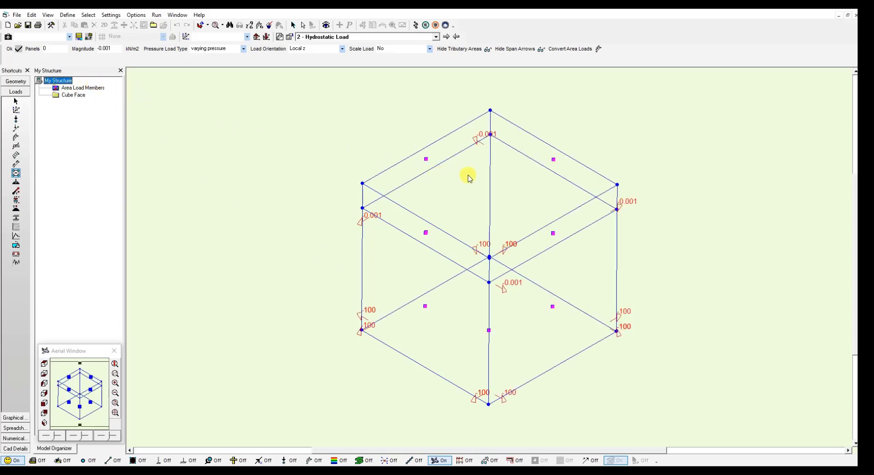
{"action": "mouse_move", "coordinate": [552, 294]}
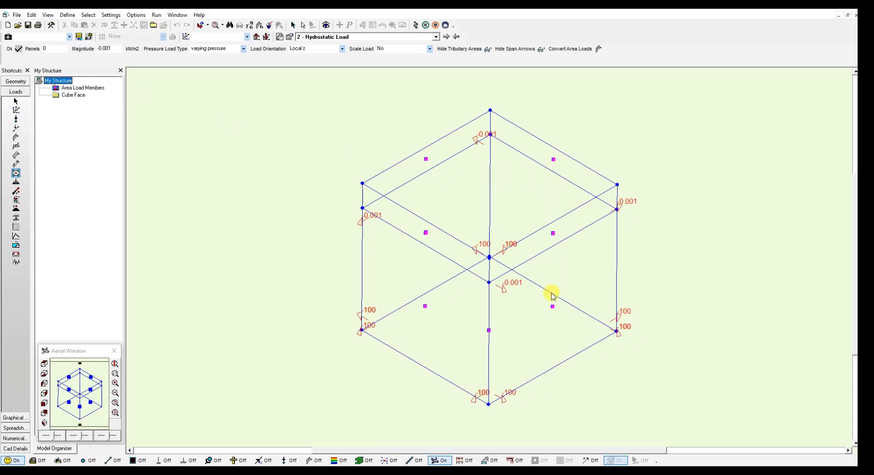
{"action": "mouse_move", "coordinate": [538, 305]}
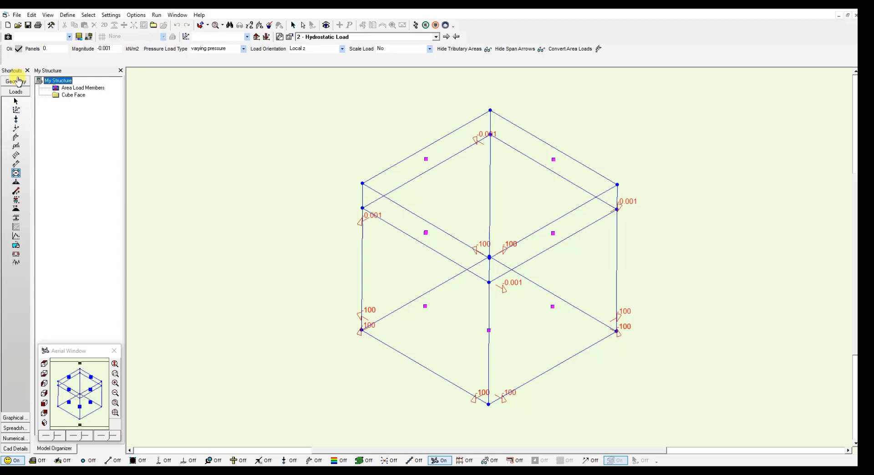
{"action": "left_click", "coordinate": [16, 81]}
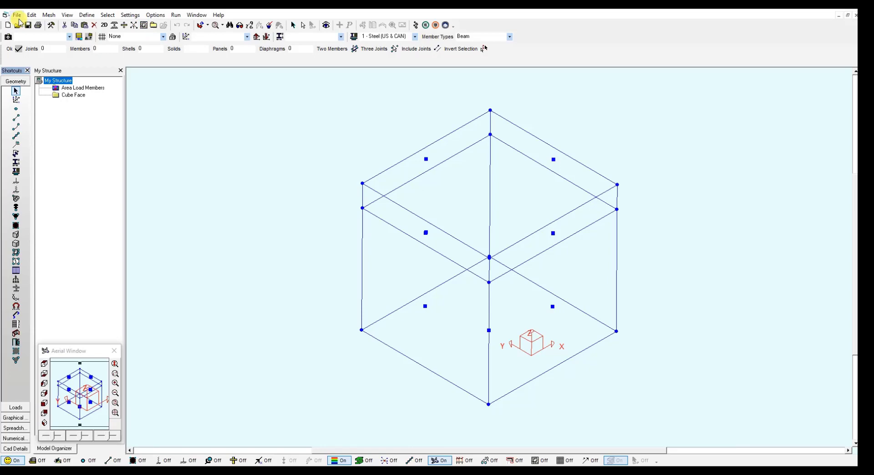
{"action": "left_click", "coordinate": [17, 15]}
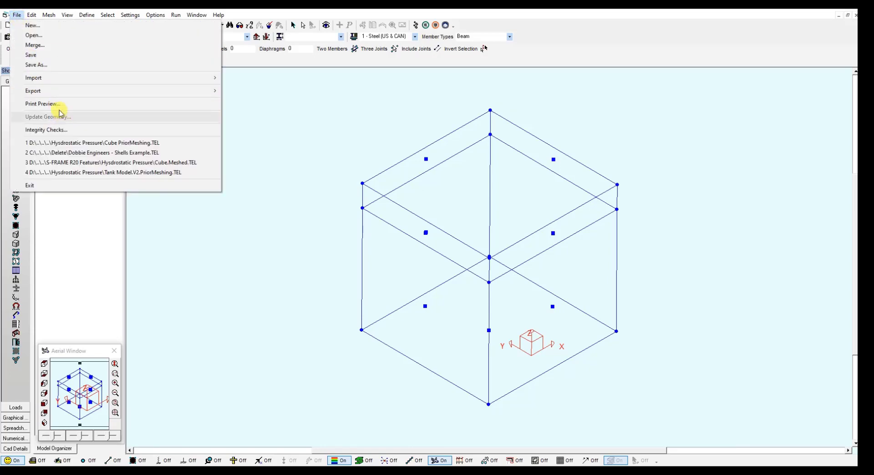
{"action": "left_click", "coordinate": [46, 130]}
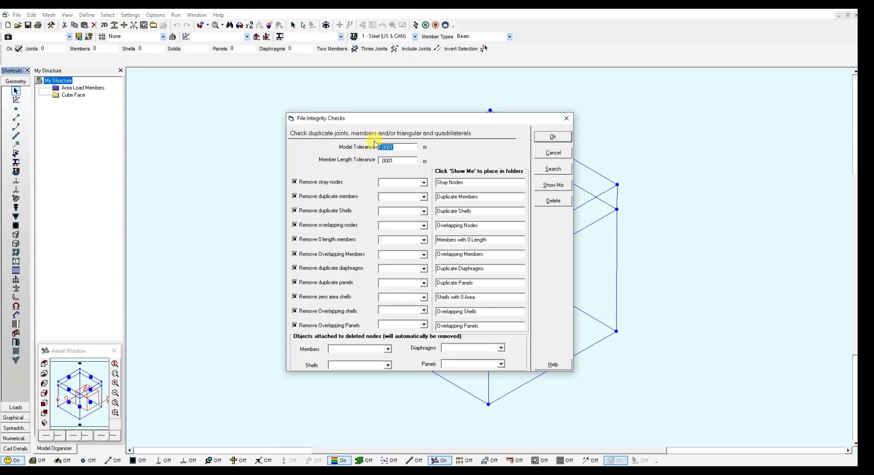
{"action": "left_click", "coordinate": [552, 137]}
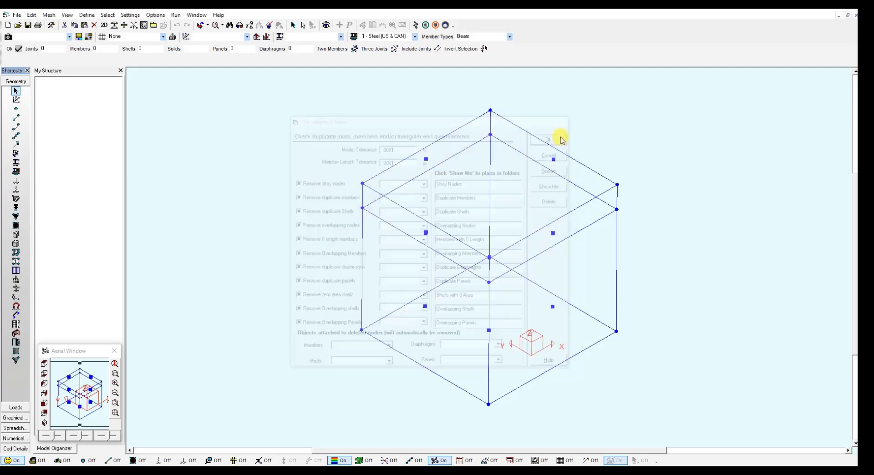
{"action": "left_click", "coordinate": [548, 139]}
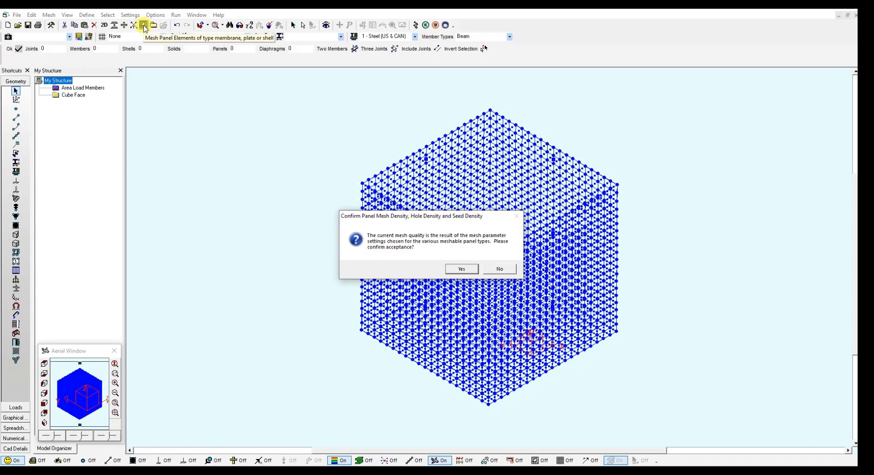
{"action": "mouse_move", "coordinate": [500, 252]}
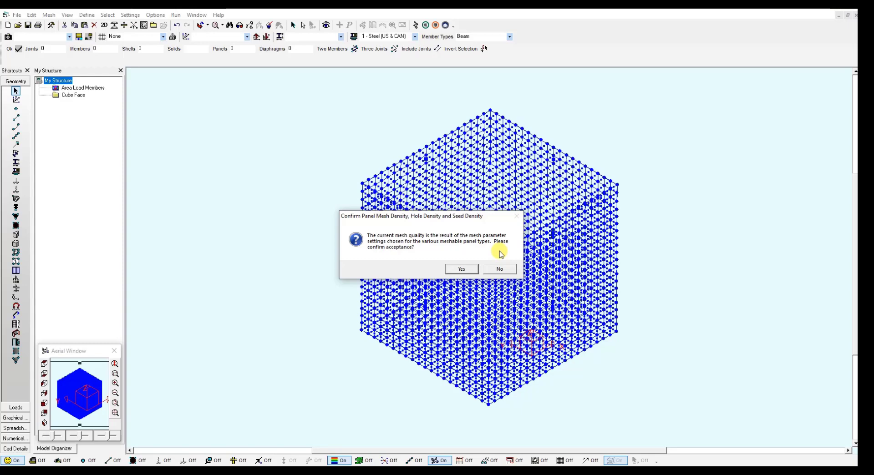
{"action": "mouse_move", "coordinate": [34, 258]}
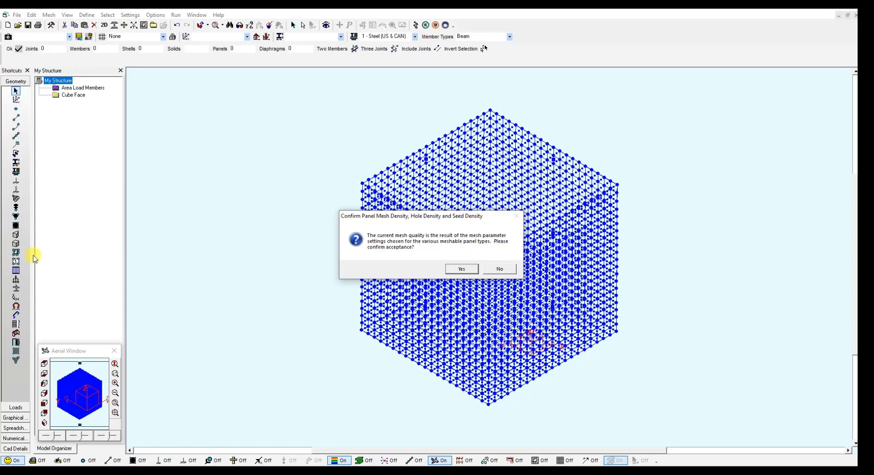
{"action": "mouse_move", "coordinate": [114, 262]}
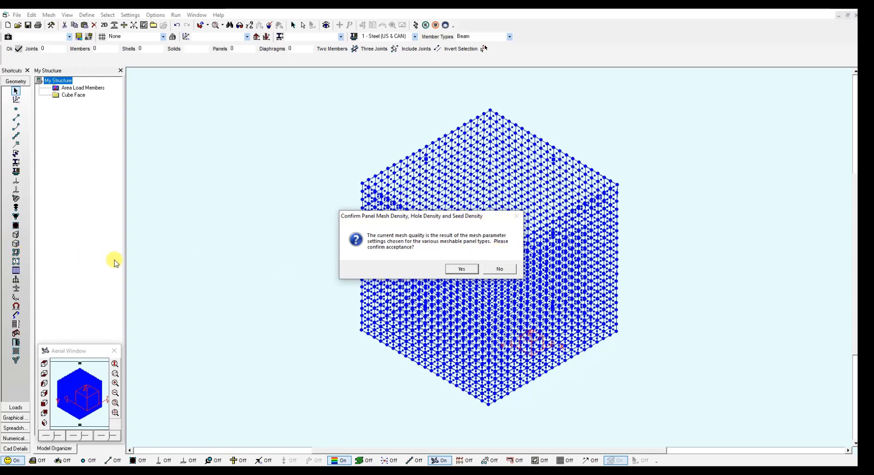
- Accept the mesh density confirmation so the dense cube mesh is kept
{"action": "left_click", "coordinate": [461, 270]}
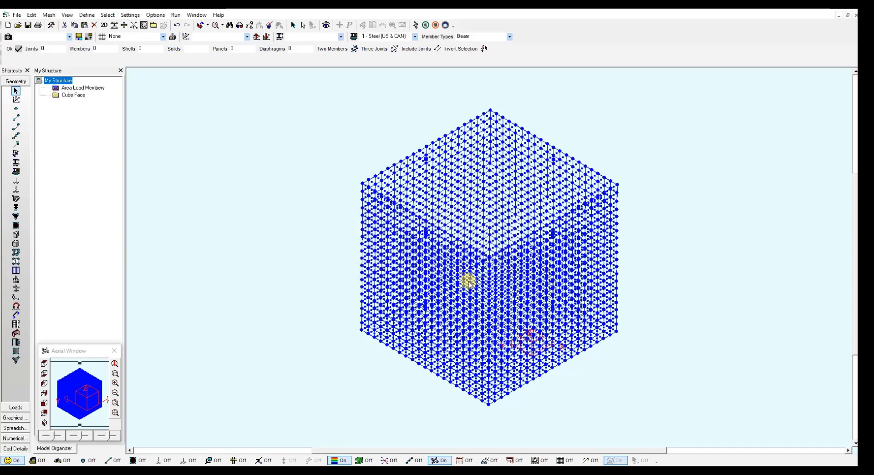
{"action": "mouse_move", "coordinate": [208, 337]}
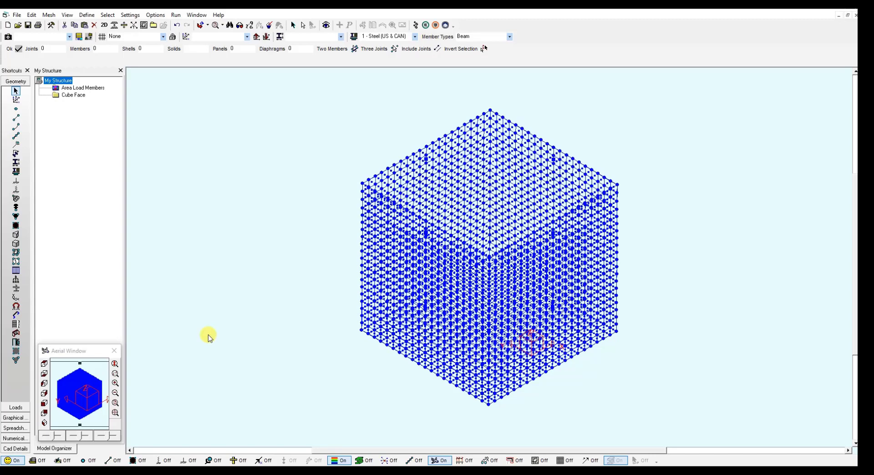
{"action": "mouse_move", "coordinate": [17, 407]}
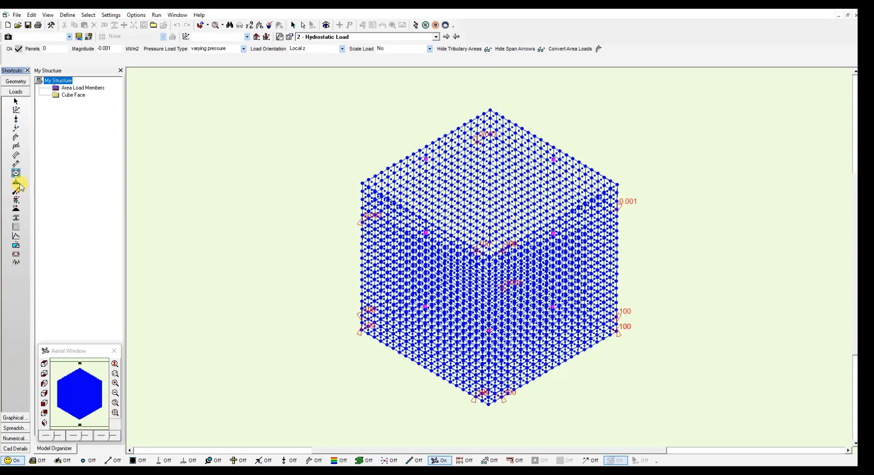
{"action": "mouse_move", "coordinate": [16, 185]}
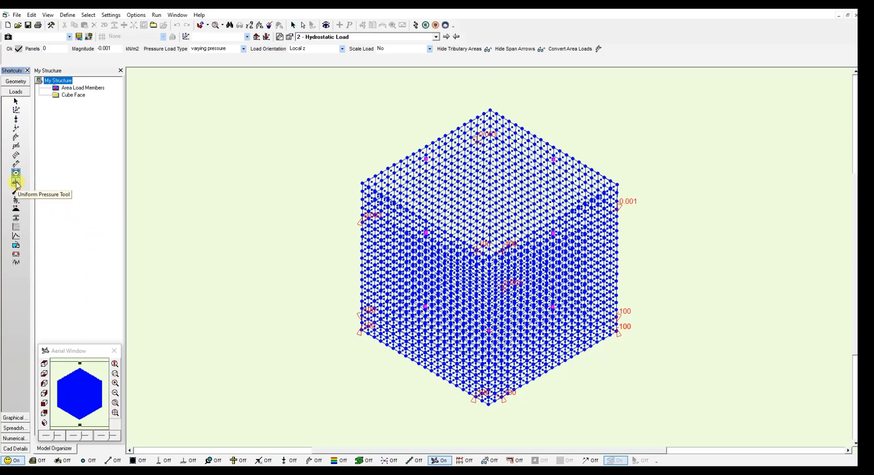
- Display the graded shell pressures and zoom via the Aerial Window to read top and bottom values
{"action": "left_click", "coordinate": [15, 189]}
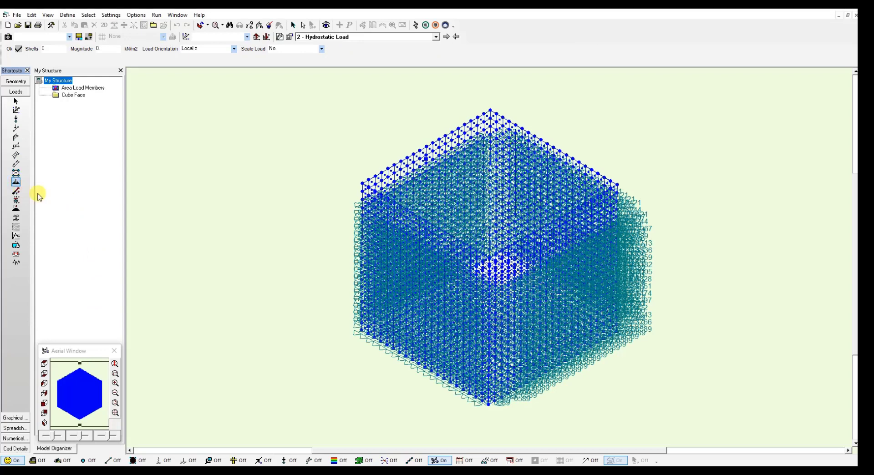
{"action": "mouse_move", "coordinate": [386, 264]}
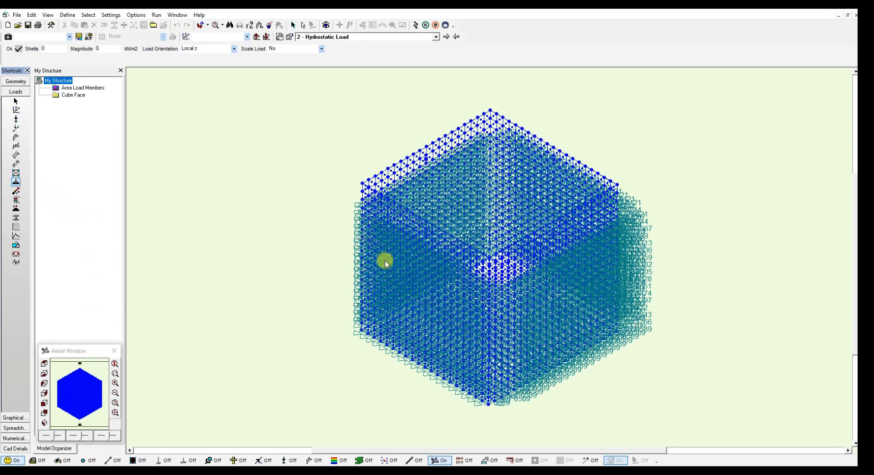
{"action": "mouse_move", "coordinate": [402, 340]}
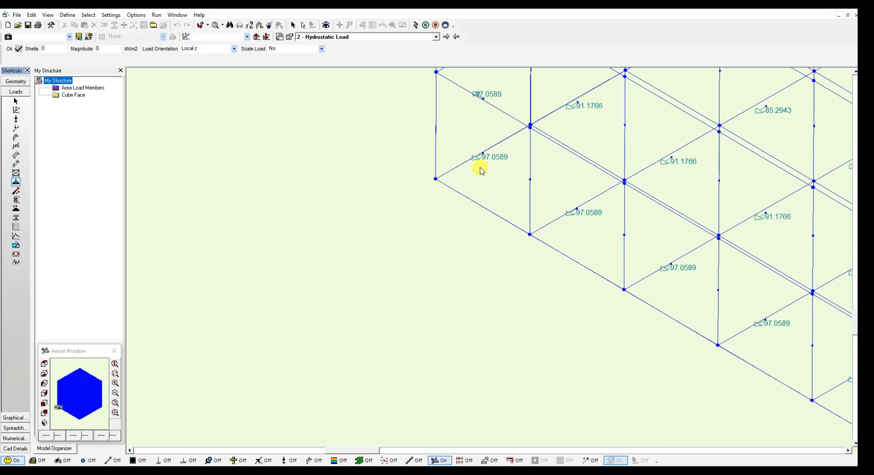
{"action": "mouse_move", "coordinate": [491, 163]}
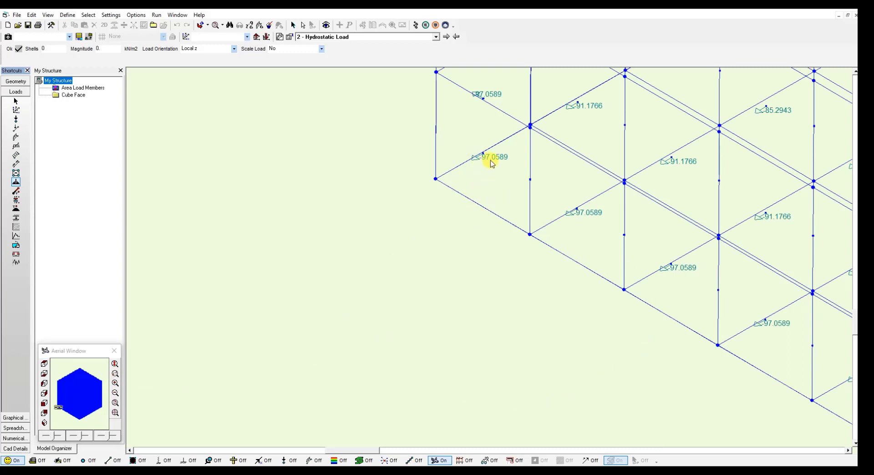
{"action": "mouse_move", "coordinate": [675, 279]}
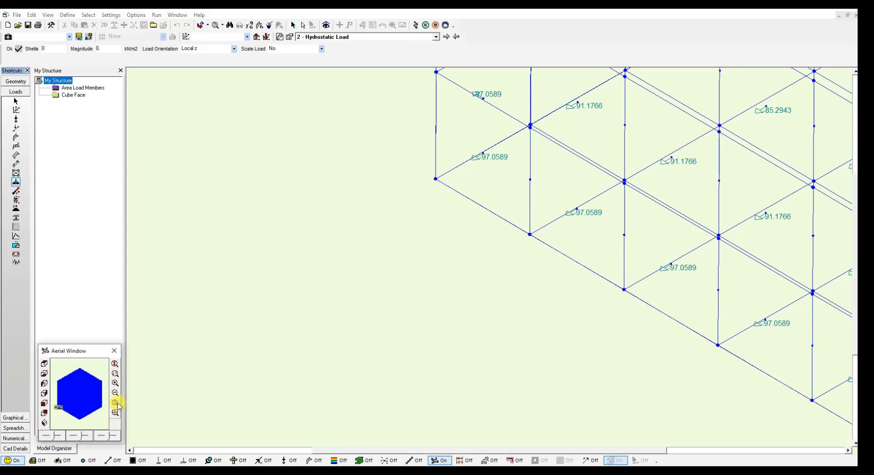
{"action": "left_click", "coordinate": [115, 403]}
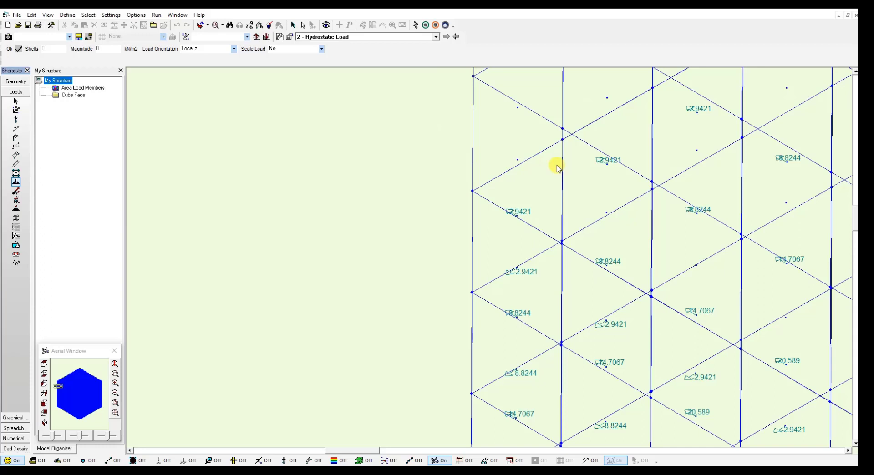
{"action": "mouse_move", "coordinate": [529, 289]}
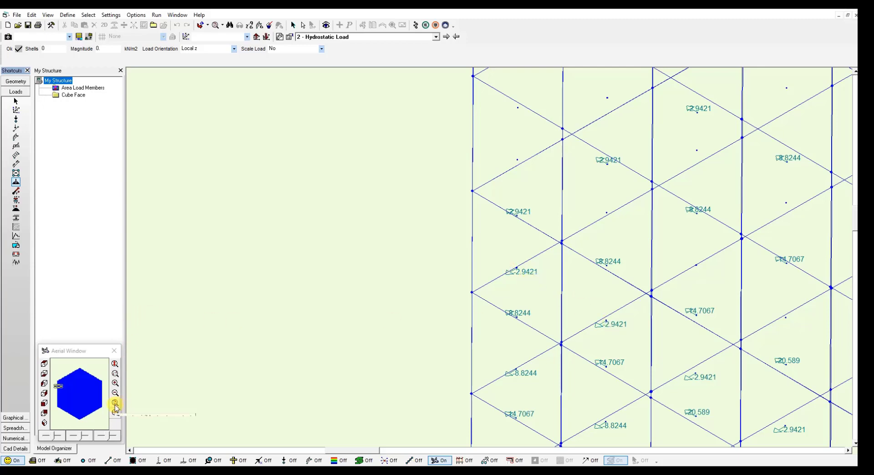
{"action": "left_click", "coordinate": [116, 403]}
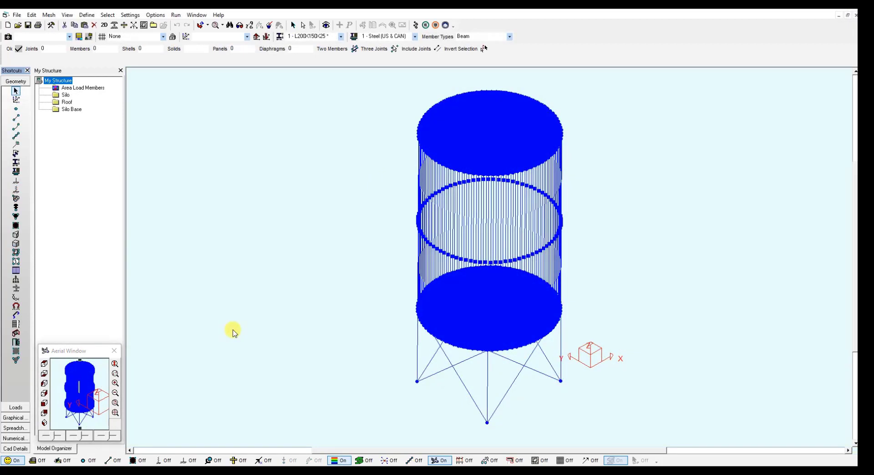
{"action": "mouse_move", "coordinate": [263, 335]}
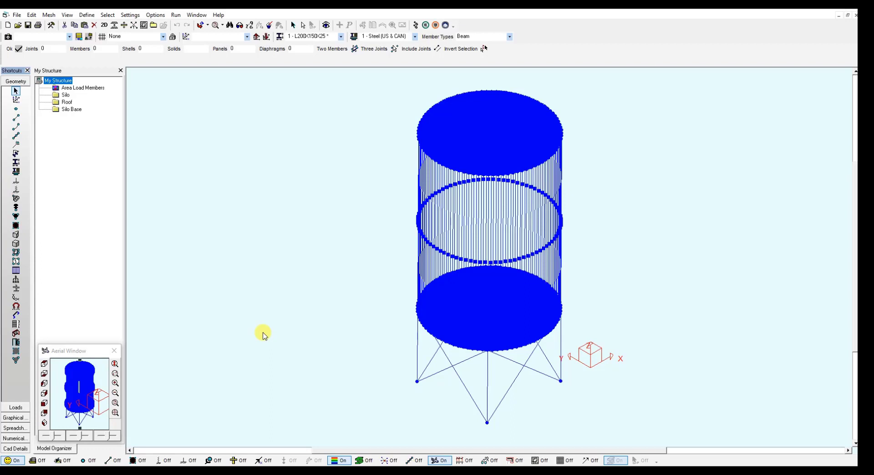
{"action": "mouse_move", "coordinate": [429, 200]}
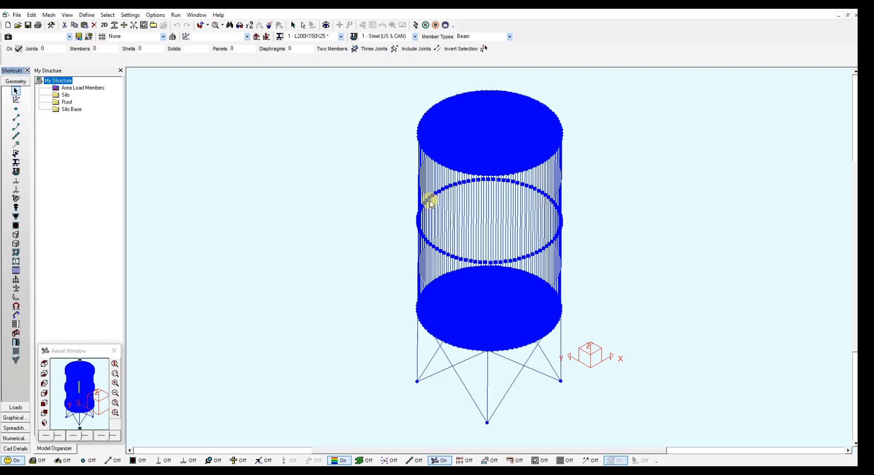
{"action": "mouse_move", "coordinate": [402, 227]}
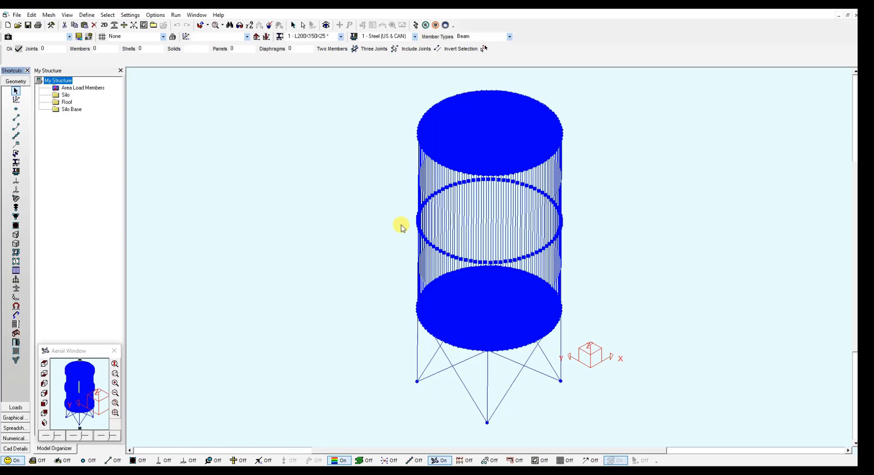
{"action": "mouse_move", "coordinate": [129, 366]}
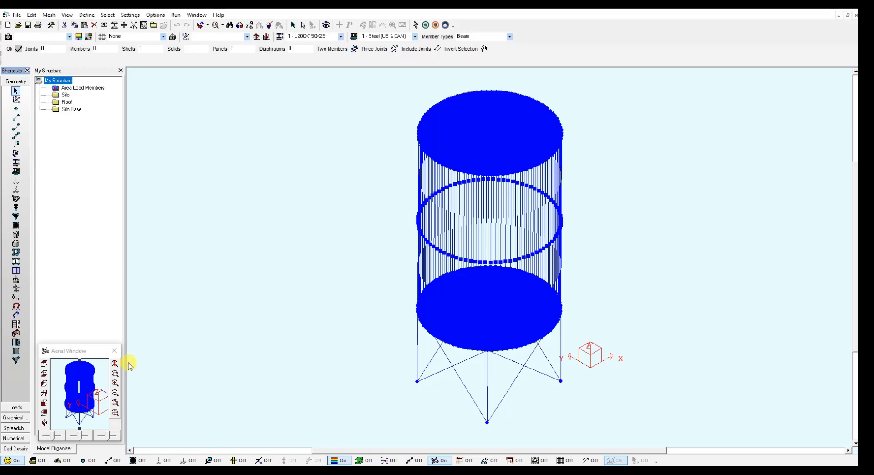
- Fit the whole silo model in view under the Hydrostatic Pressure load case
{"action": "left_click", "coordinate": [16, 91]}
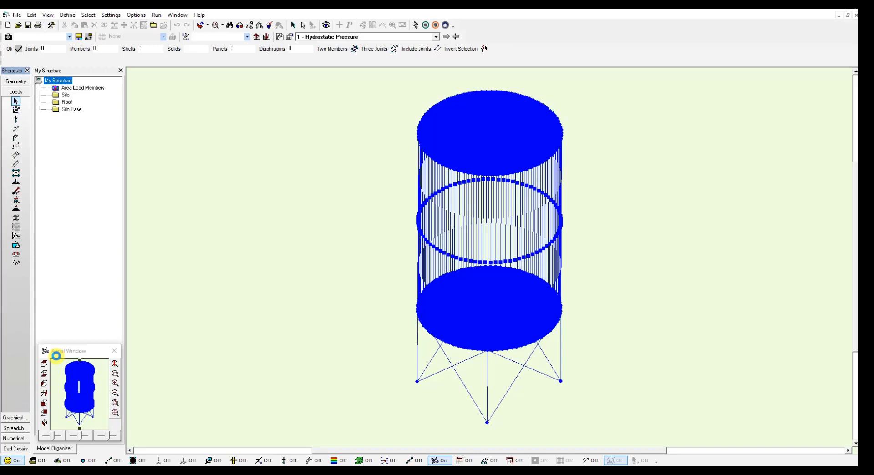
{"action": "mouse_move", "coordinate": [16, 175]}
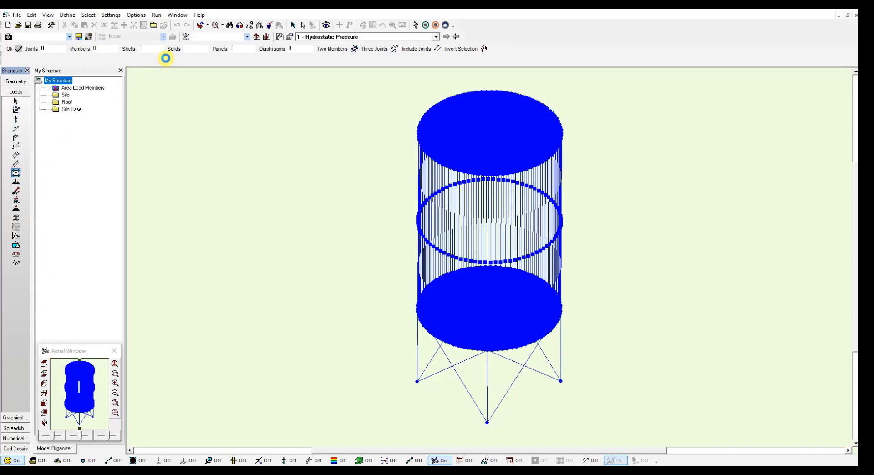
- Apply the varying pressure to the silo panels along local z and inspect the edge arrows
{"action": "left_click", "coordinate": [217, 48]}
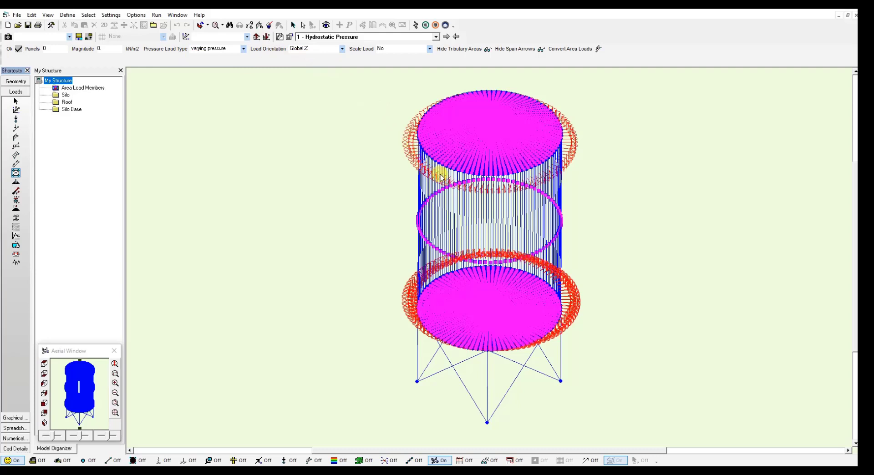
{"action": "left_click", "coordinate": [340, 48]}
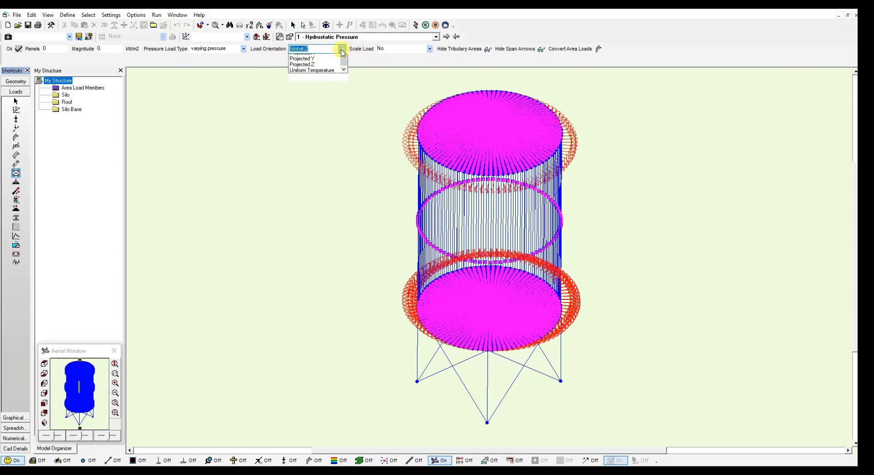
{"action": "left_click", "coordinate": [313, 53]}
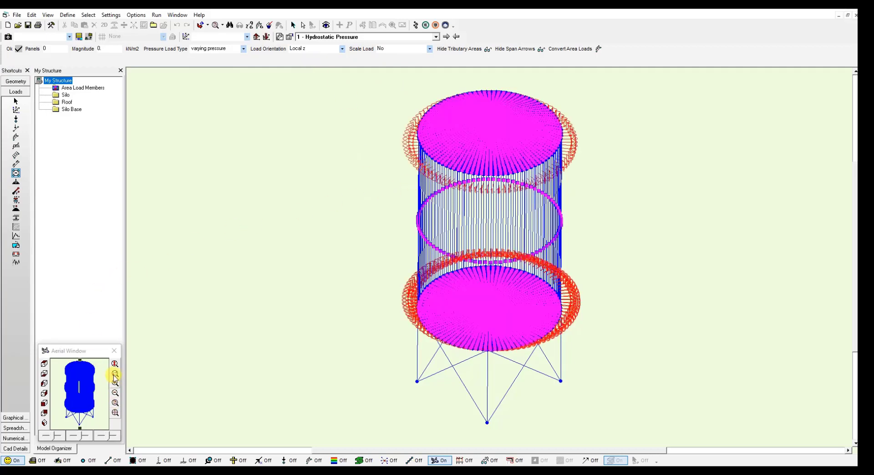
{"action": "left_click", "coordinate": [115, 365]}
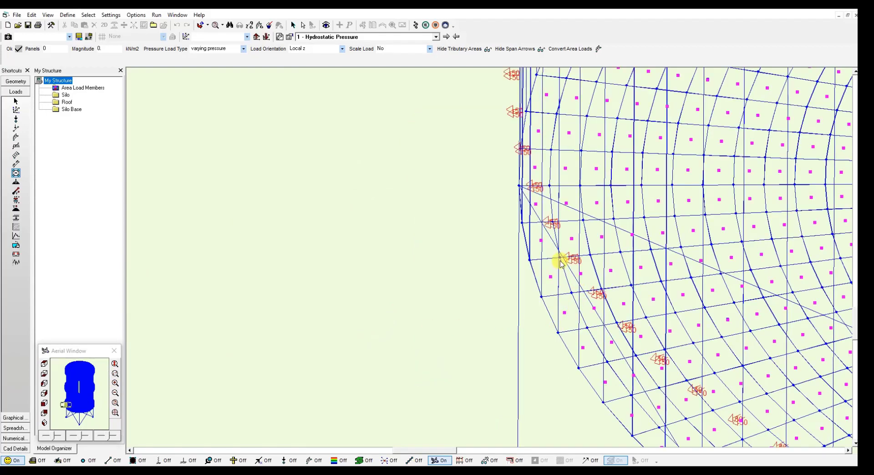
{"action": "mouse_move", "coordinate": [573, 365]}
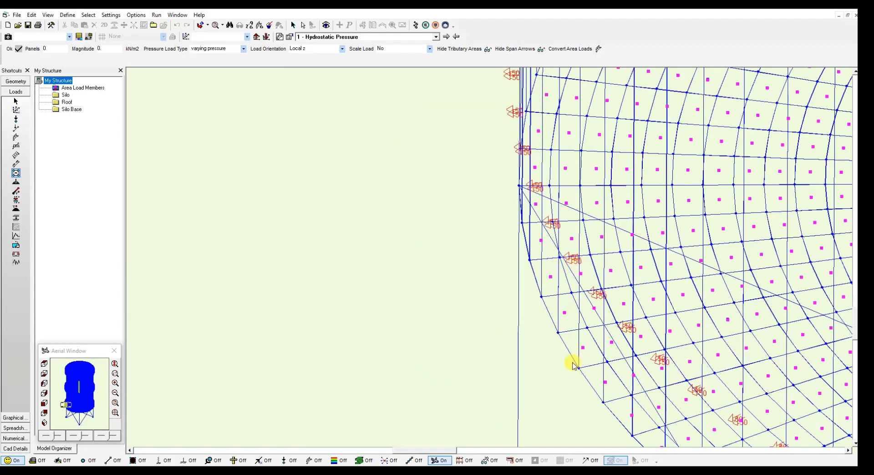
{"action": "mouse_move", "coordinate": [560, 334]}
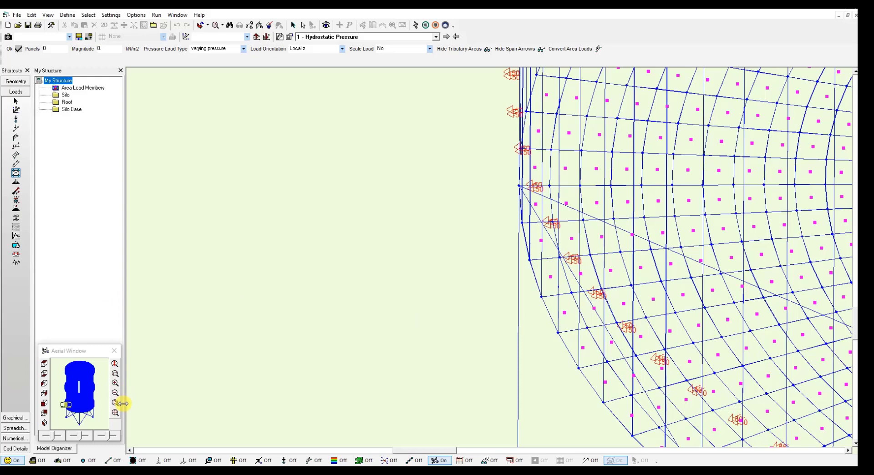
{"action": "left_click", "coordinate": [116, 372]}
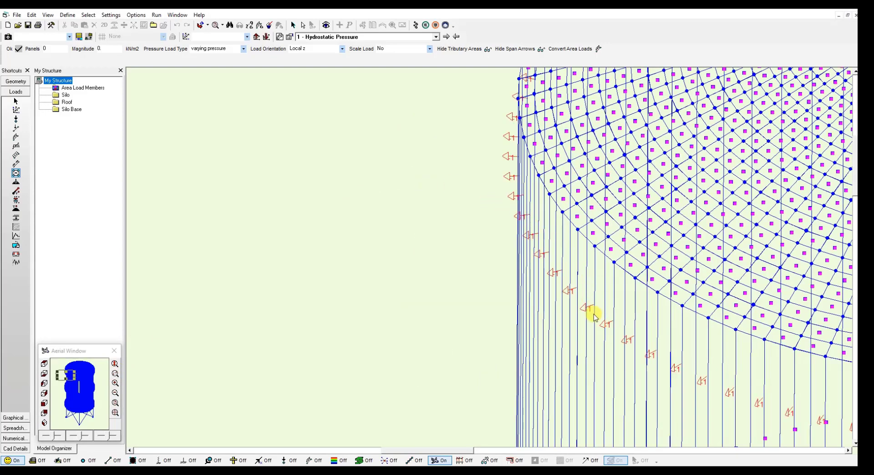
{"action": "mouse_move", "coordinate": [581, 422]}
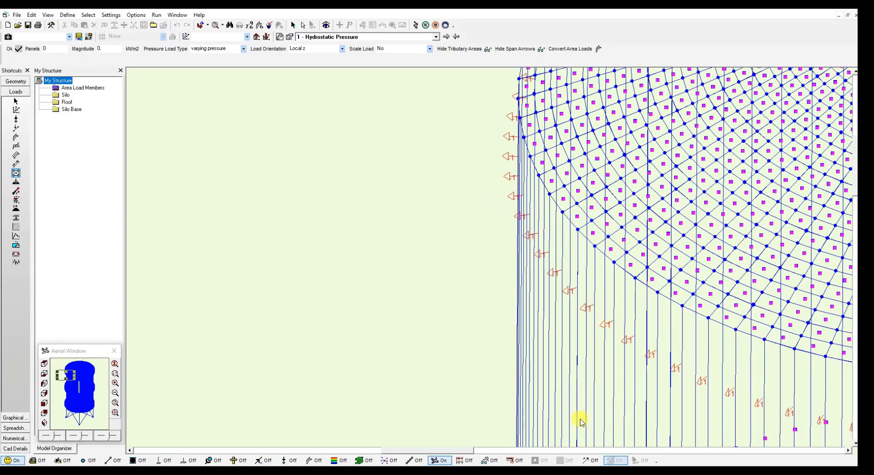
{"action": "mouse_move", "coordinate": [591, 309]}
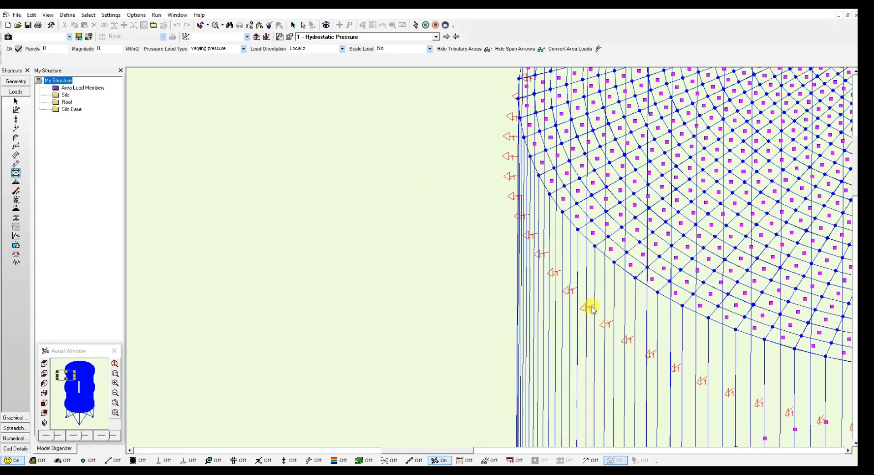
{"action": "mouse_move", "coordinate": [575, 265]}
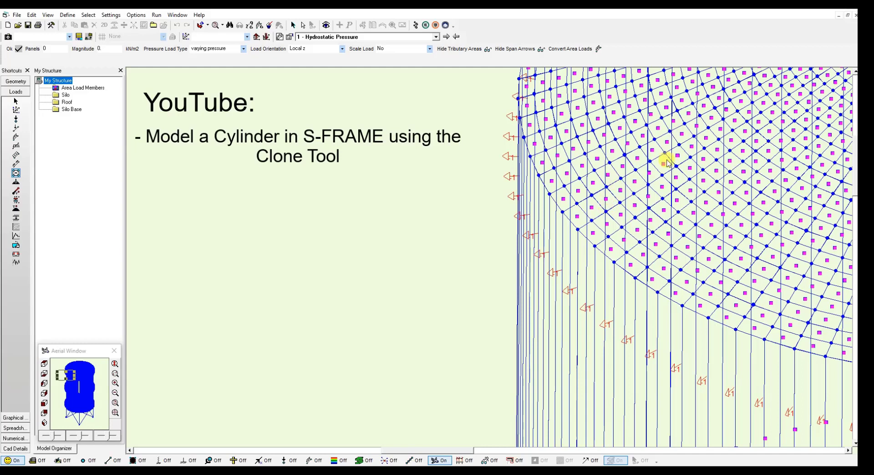
{"action": "mouse_move", "coordinate": [494, 243]}
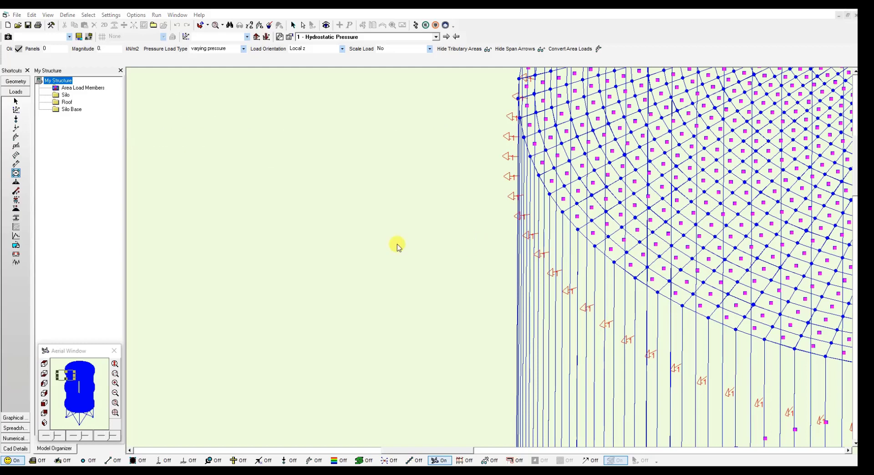
{"action": "mouse_move", "coordinate": [530, 223]}
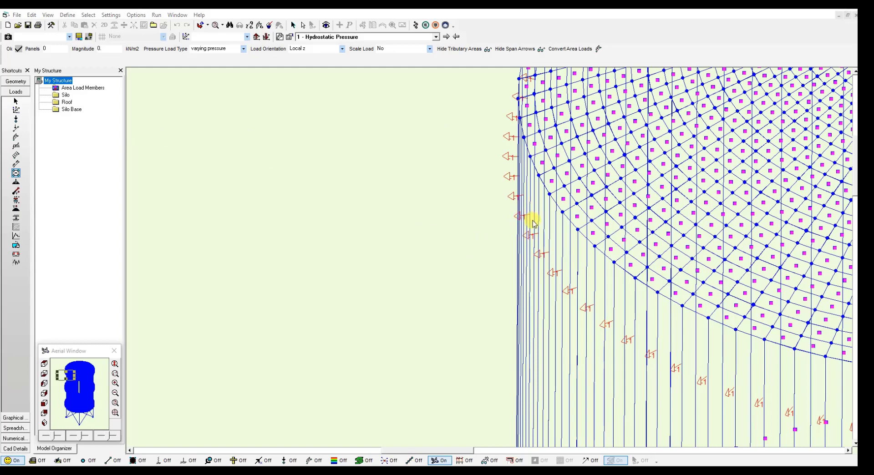
{"action": "mouse_move", "coordinate": [410, 290]}
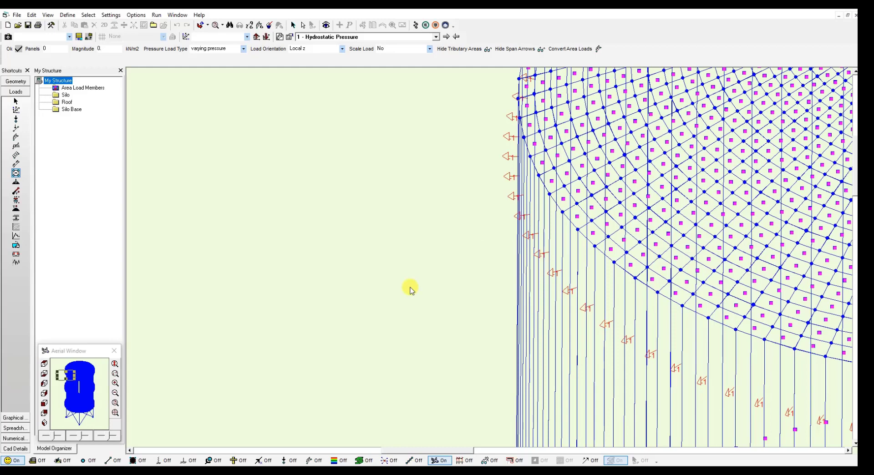
{"action": "mouse_move", "coordinate": [321, 247]}
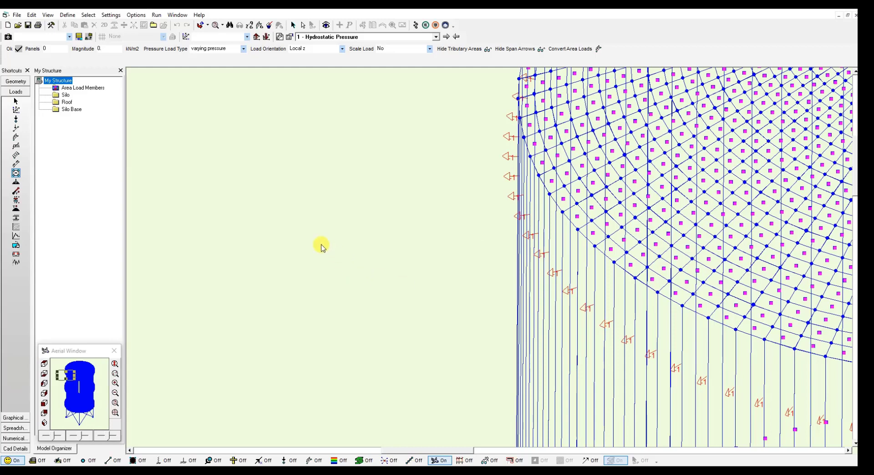
{"action": "mouse_move", "coordinate": [82, 134]}
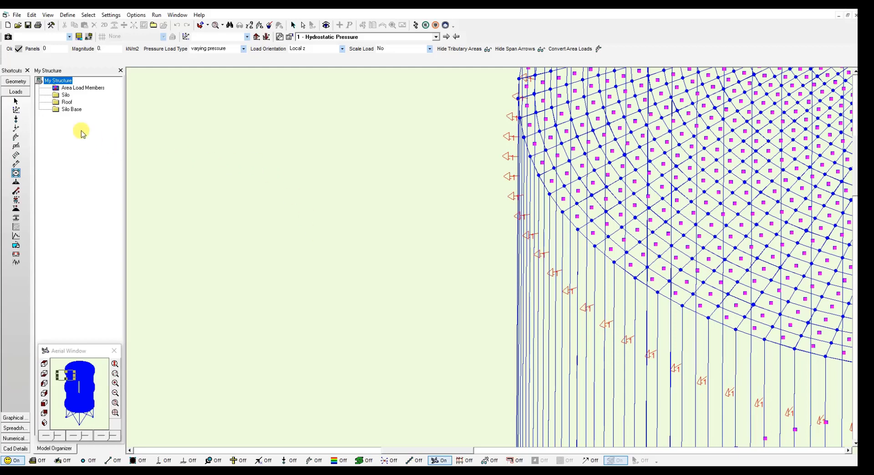
- Return to geometry editing and mesh the silo panels into shell elements
{"action": "left_click", "coordinate": [15, 81]}
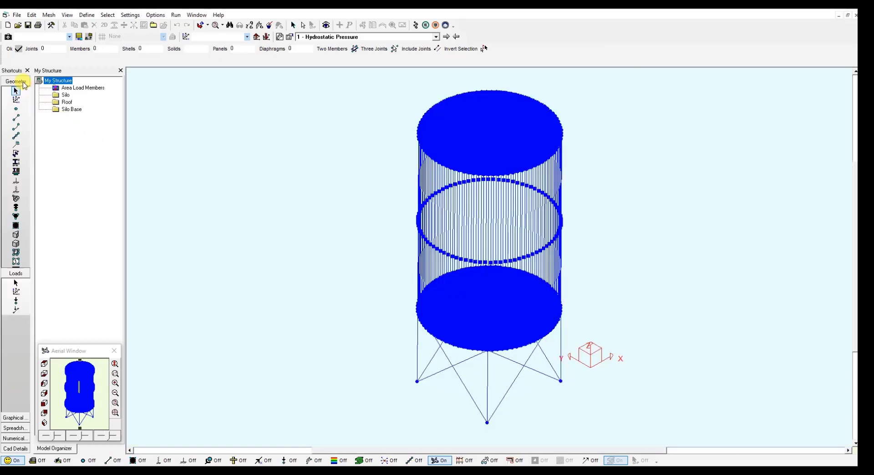
{"action": "left_click", "coordinate": [144, 26]}
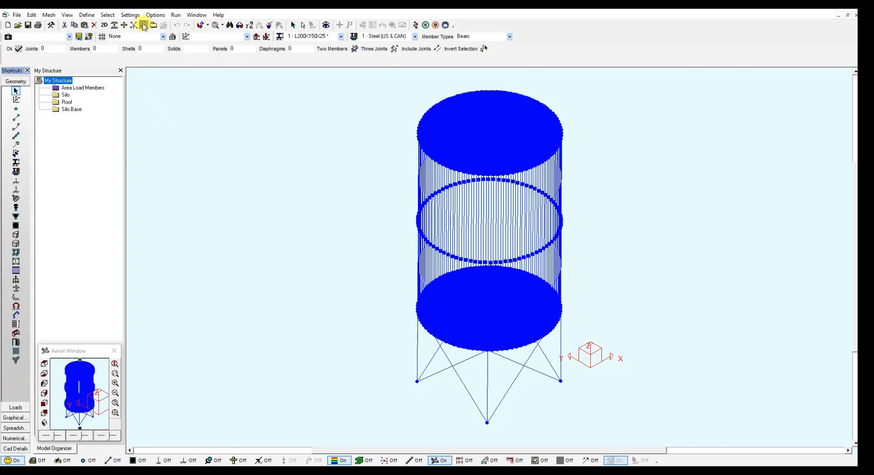
{"action": "mouse_move", "coordinate": [143, 25]}
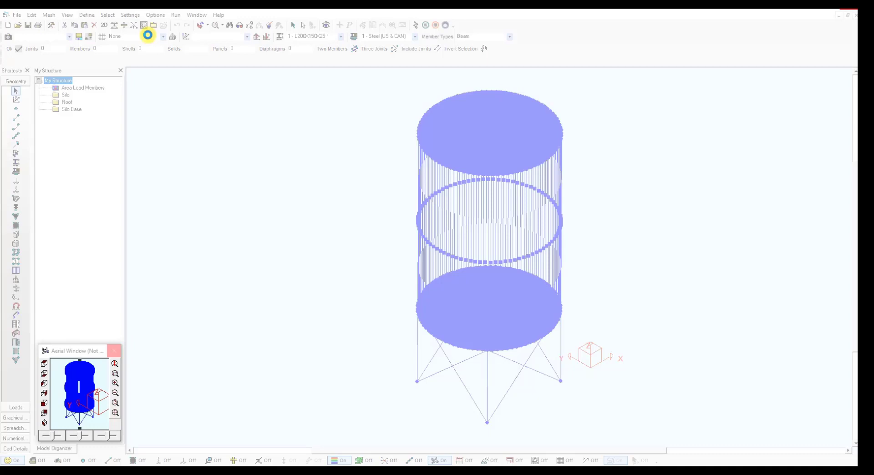
{"action": "mouse_move", "coordinate": [152, 74]}
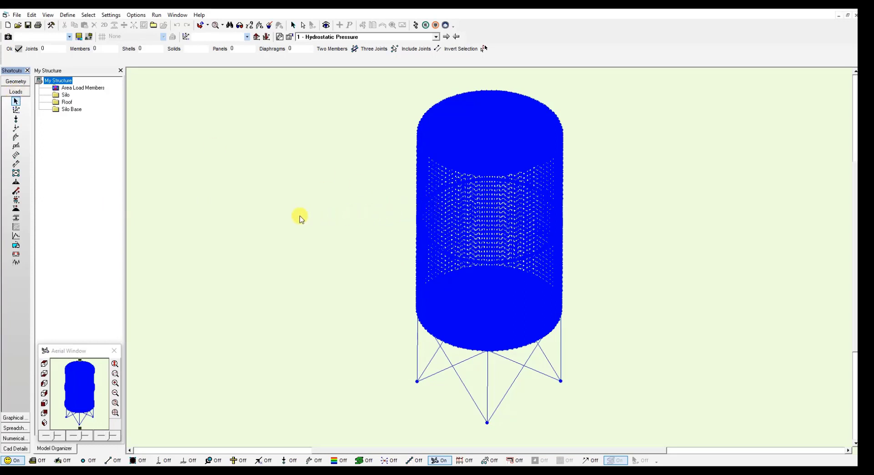
{"action": "mouse_move", "coordinate": [16, 181]}
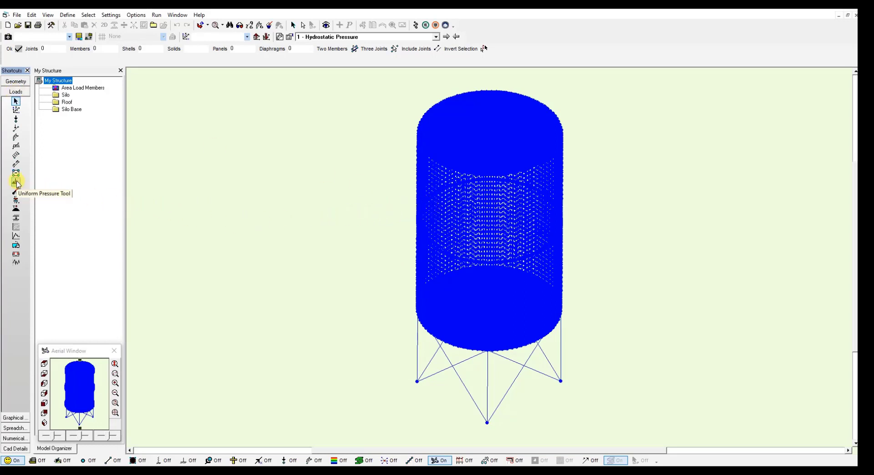
- Display the graded shell pressures (about 39.5875 to 49.3875 kN/m2) and return to full view
{"action": "left_click", "coordinate": [16, 182]}
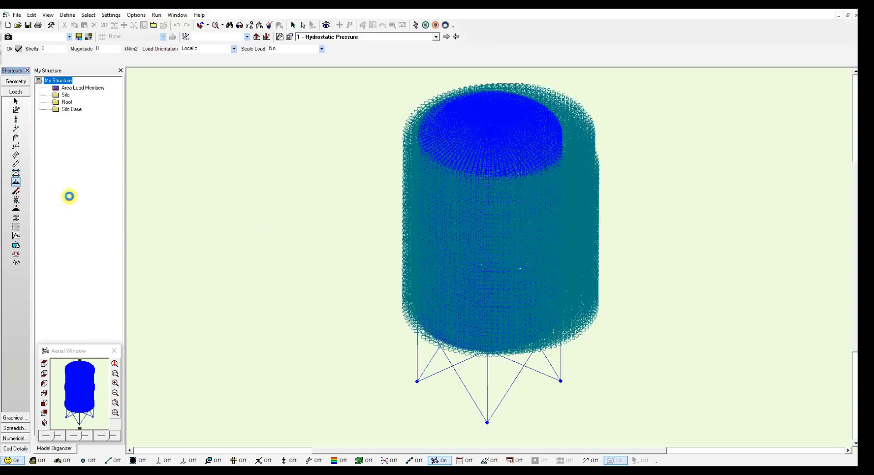
{"action": "mouse_move", "coordinate": [406, 318]}
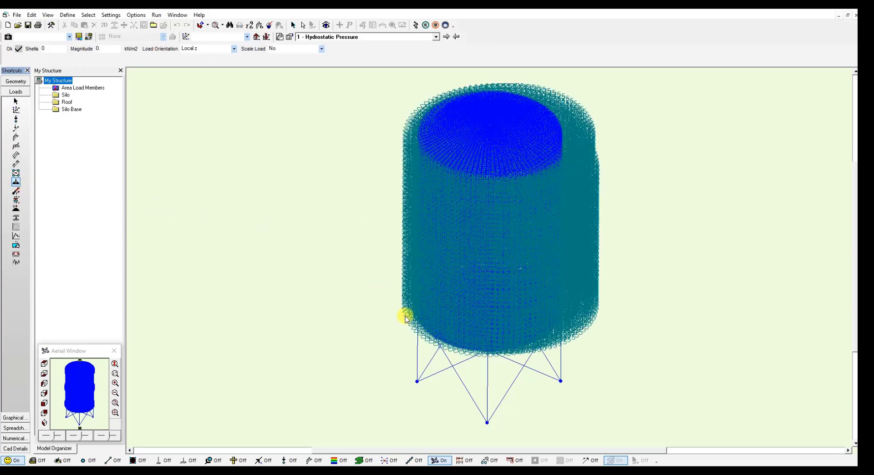
{"action": "mouse_move", "coordinate": [129, 373]}
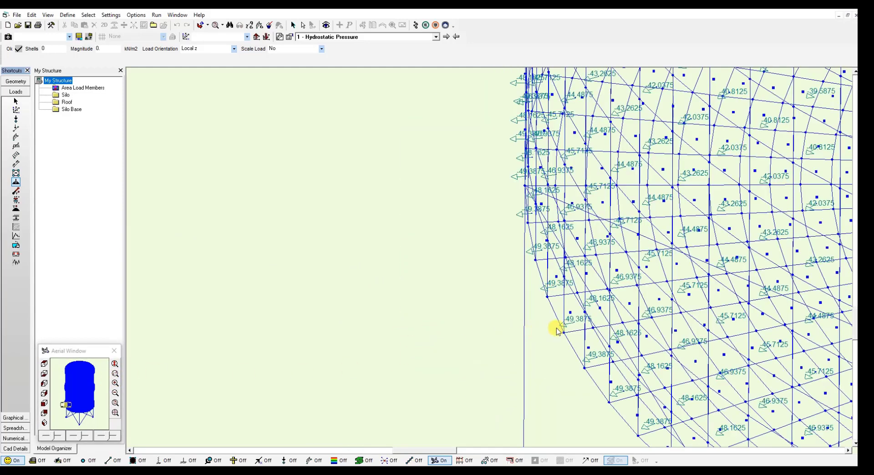
{"action": "mouse_move", "coordinate": [575, 327]}
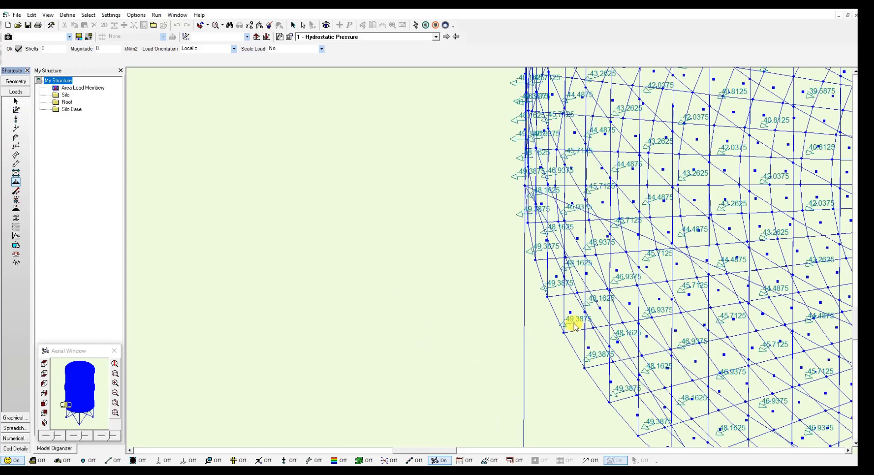
{"action": "mouse_move", "coordinate": [136, 372]}
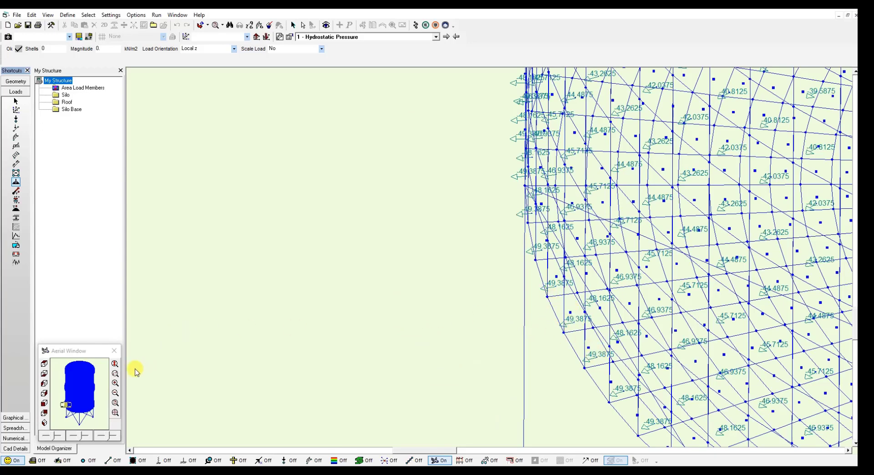
{"action": "left_click", "coordinate": [115, 375]}
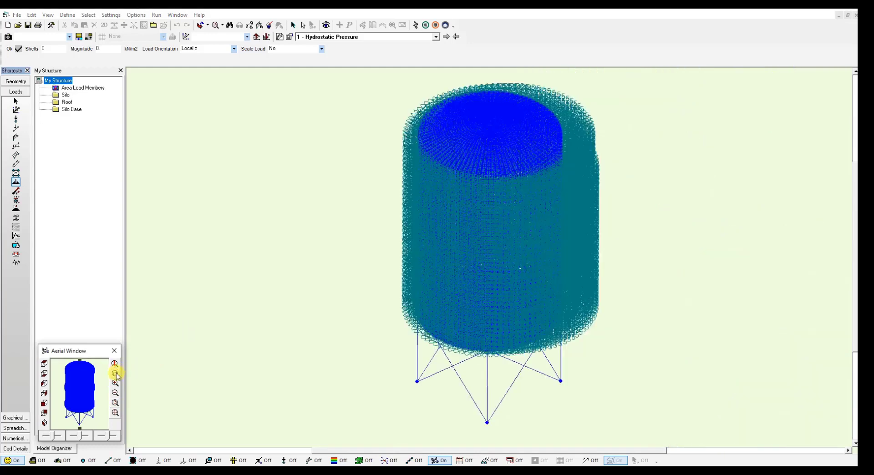